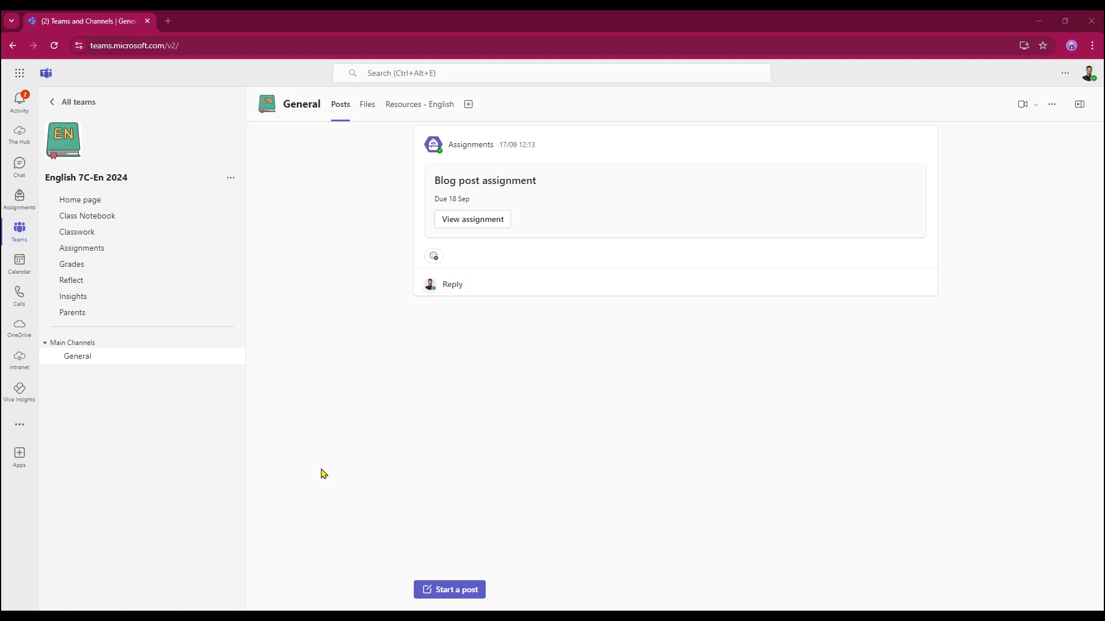
{"action": "mouse_move", "coordinate": [82, 248]}
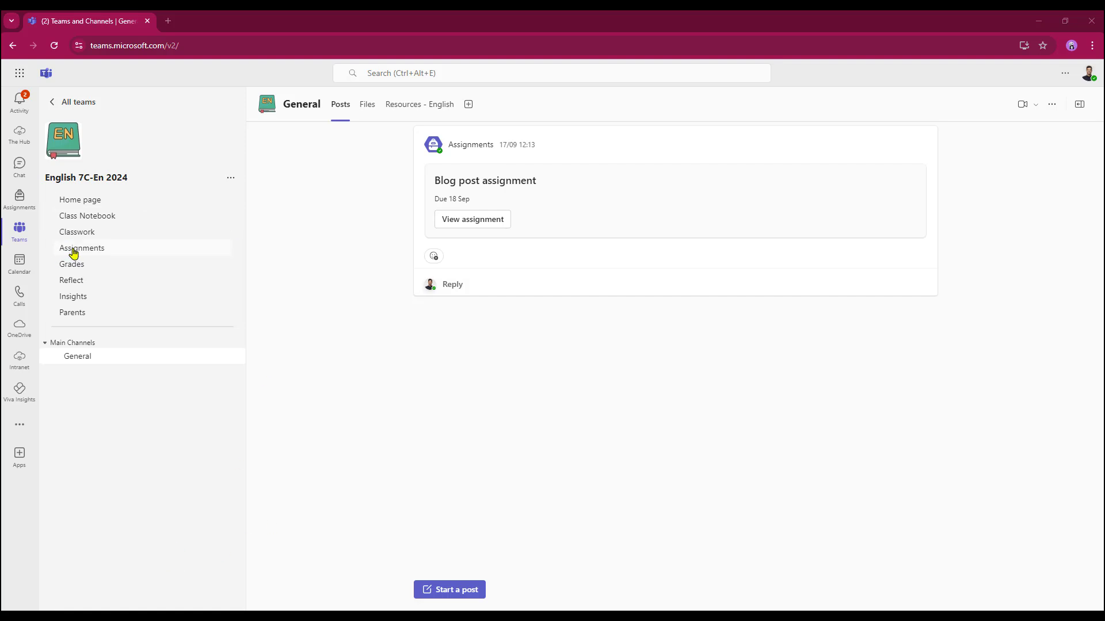
From the English 7C-En 2024 team's Assignments page, create a new blank assignment
{"action": "left_click", "coordinate": [81, 248]}
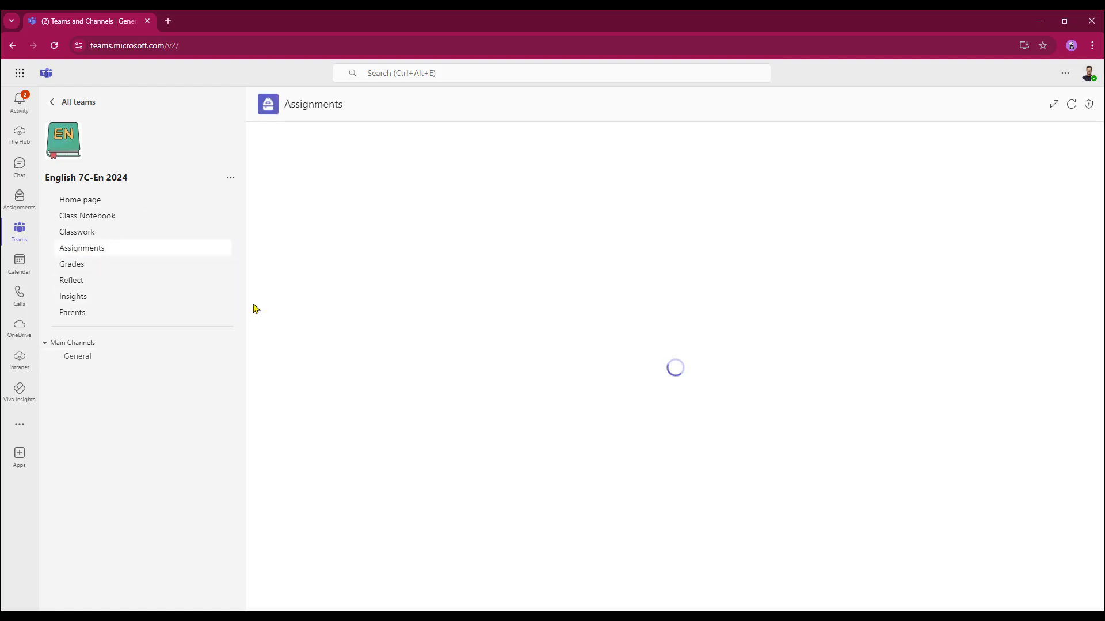
{"action": "left_click", "coordinate": [285, 595]}
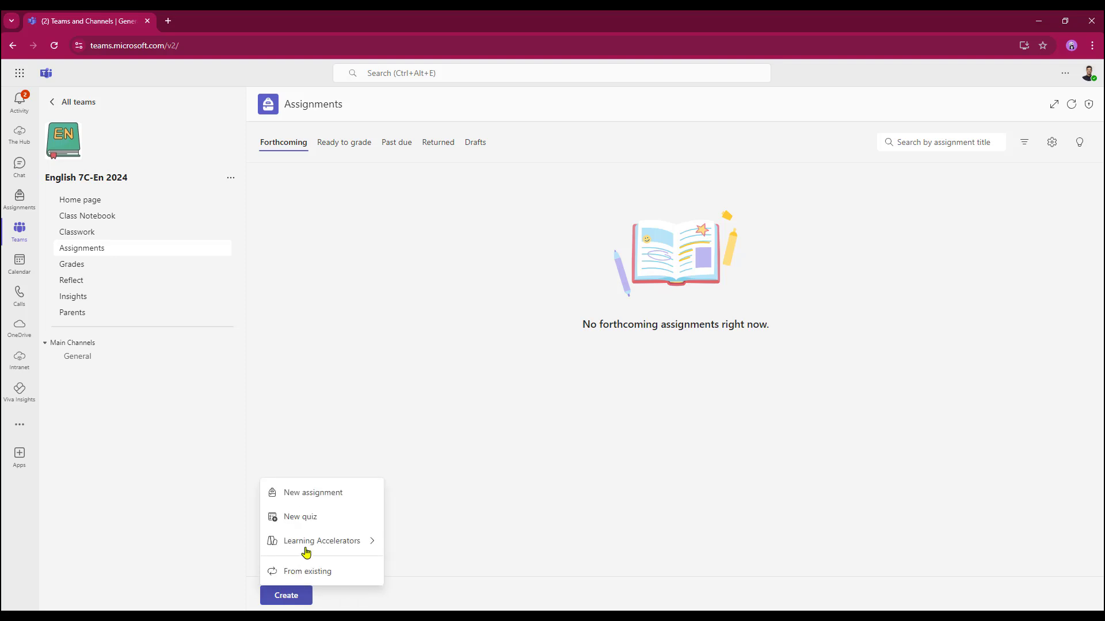
{"action": "left_click", "coordinate": [313, 492]}
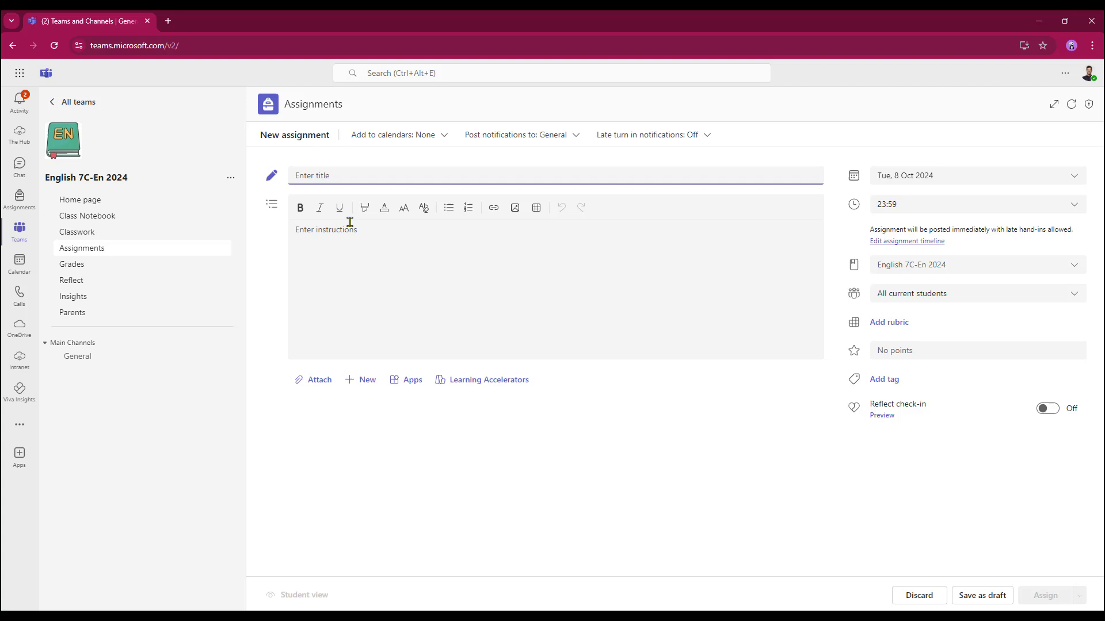
Title the assignment 'Of Mice and Men first three chapters character essay' and request a 500-word character essay
{"action": "type", "text": "Of Mice and Men first three chapters character essay"}
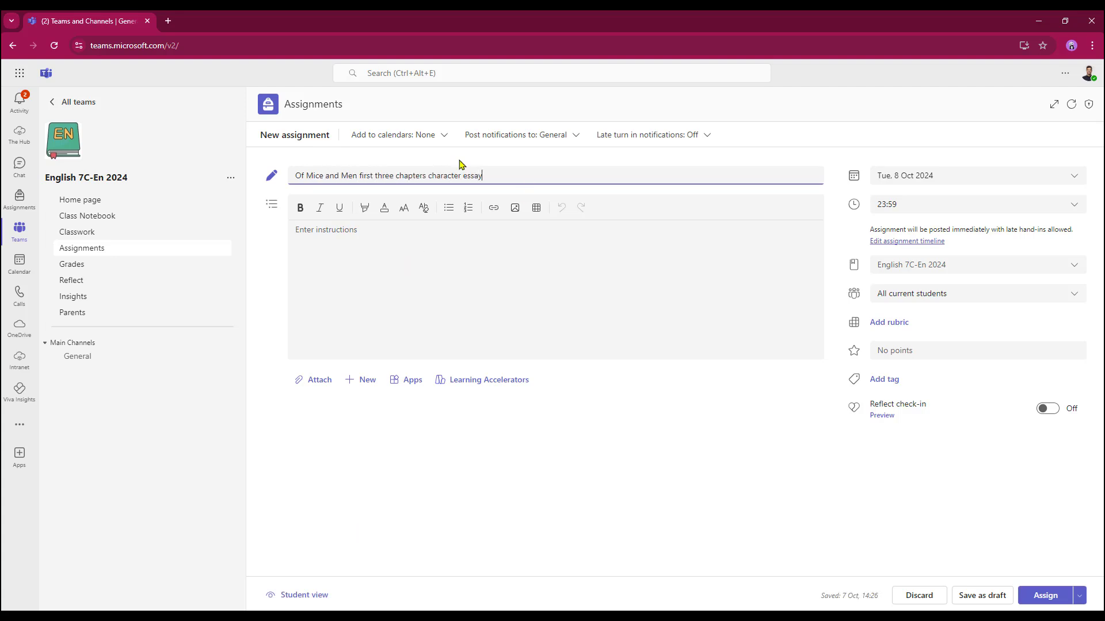
{"action": "left_click", "coordinate": [440, 276]}
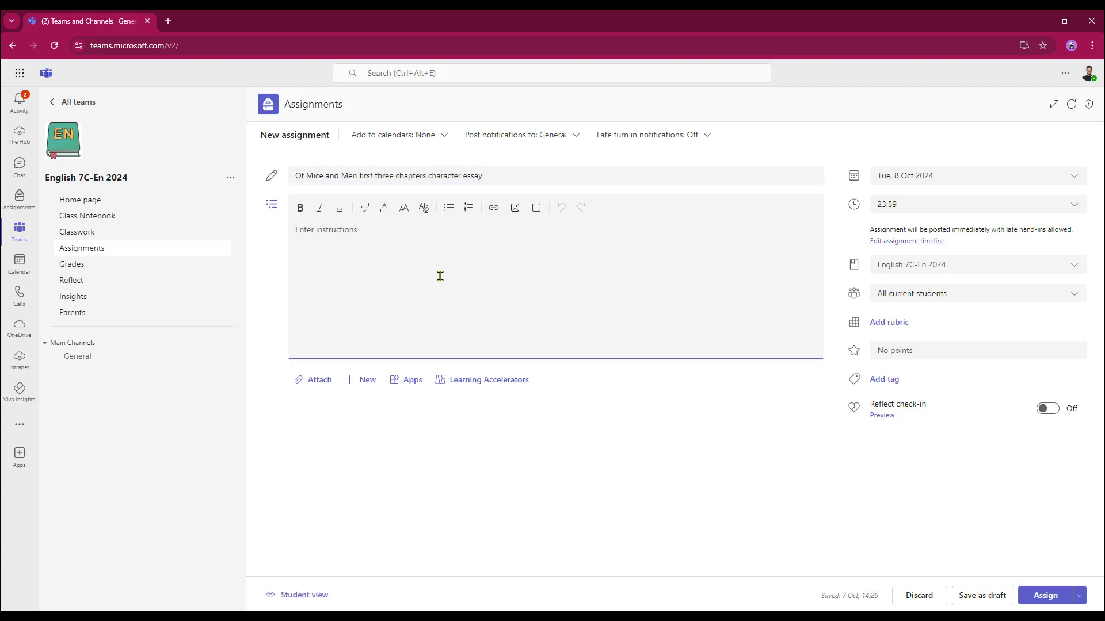
{"action": "type", "text": "Please write me an essay of no more than 500 words on the characters we have met in the first 3 chapters Of Mice and Men"}
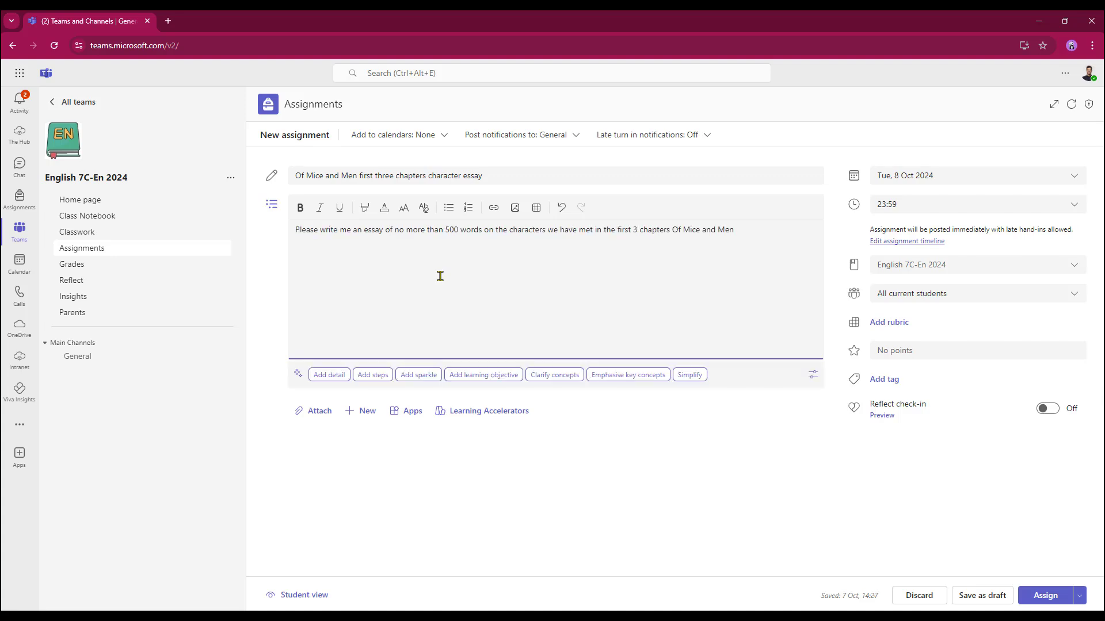
{"action": "mouse_move", "coordinate": [359, 270]}
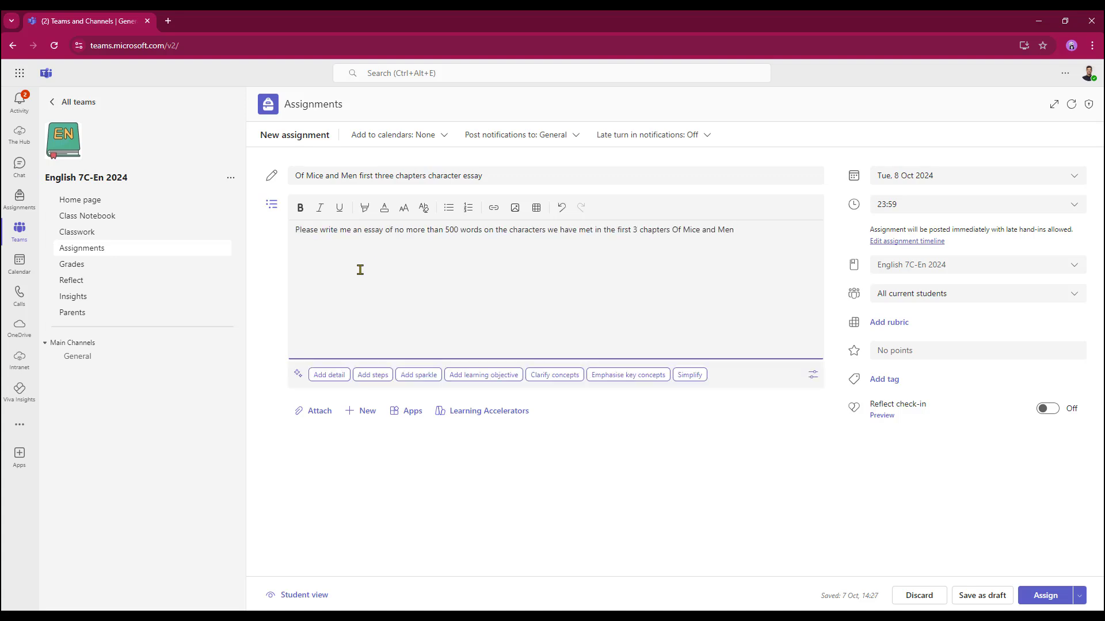
{"action": "mouse_move", "coordinate": [328, 374]}
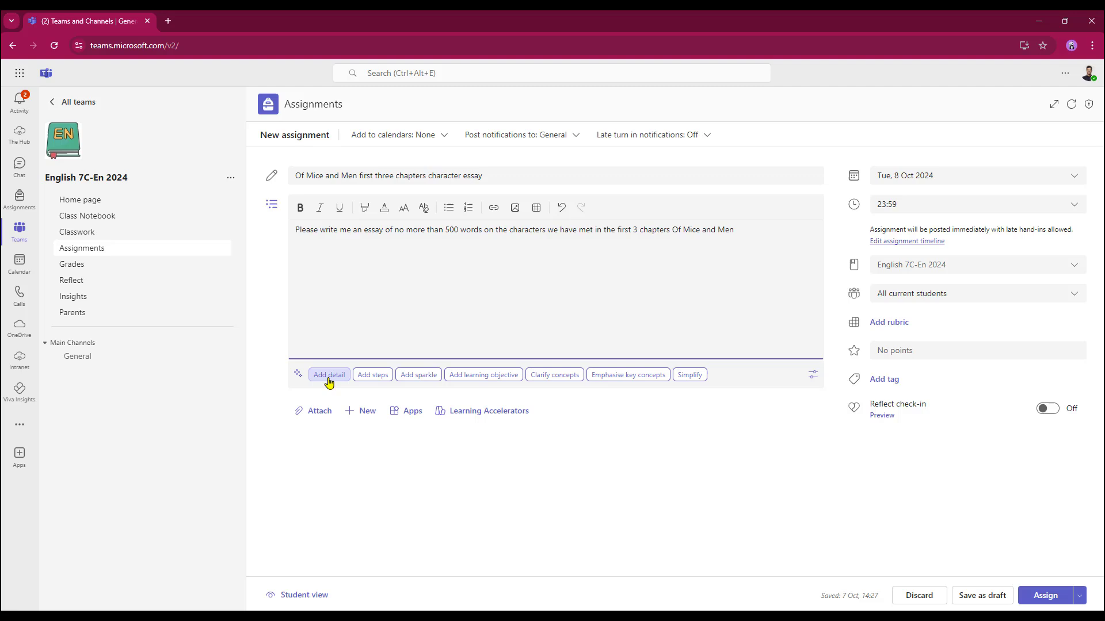
Expand the instructions with added detail, then simplify them and keep the result
{"action": "left_click", "coordinate": [328, 374]}
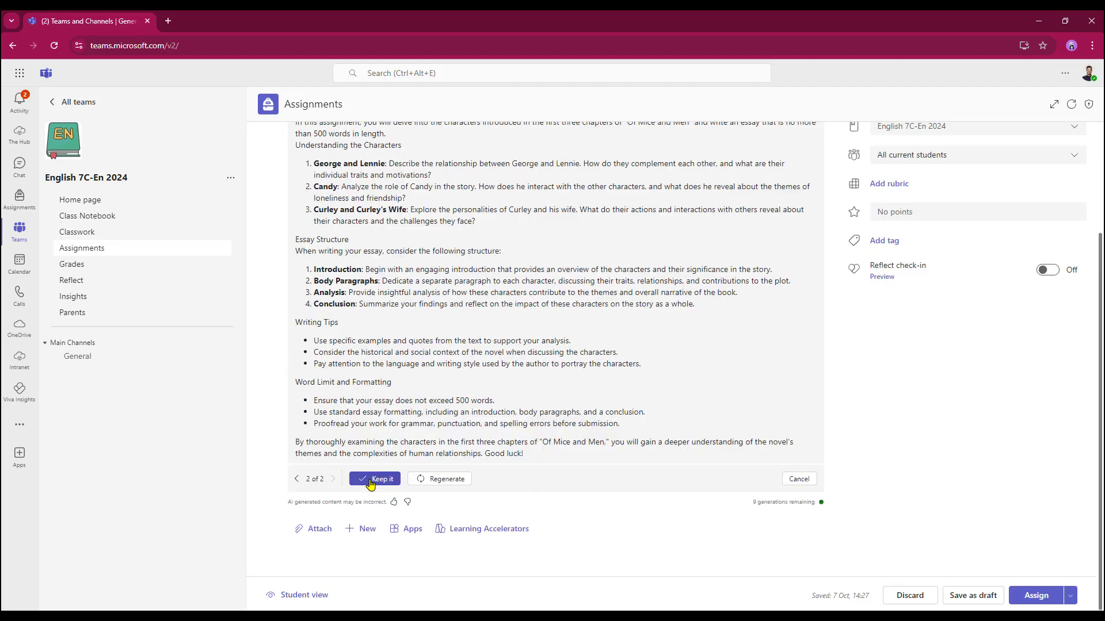
{"action": "left_click", "coordinate": [379, 479]}
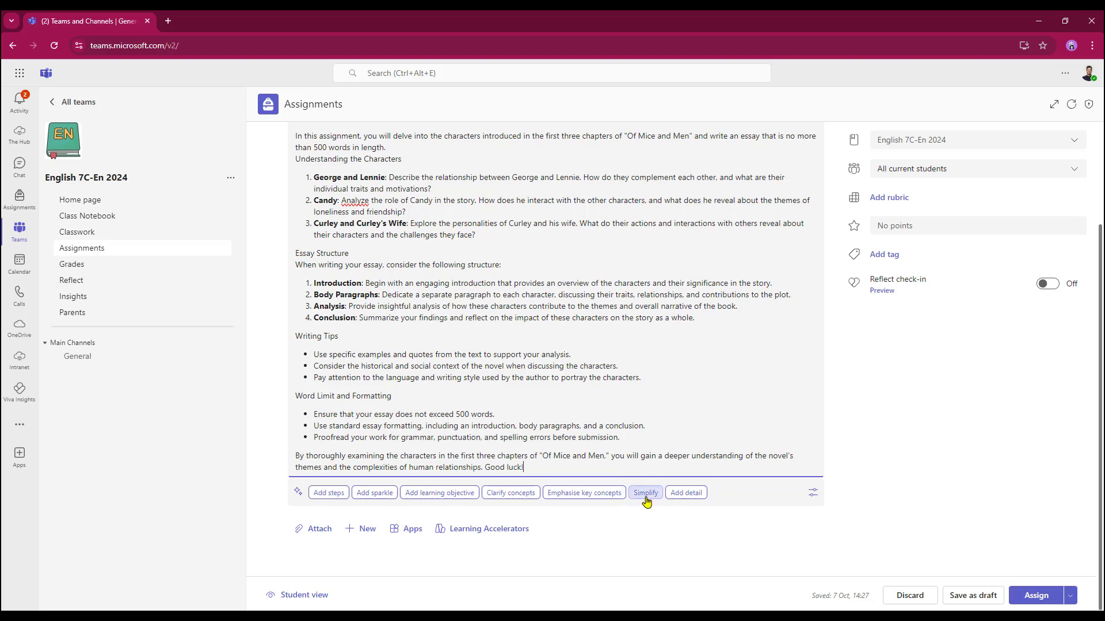
{"action": "left_click", "coordinate": [644, 493]}
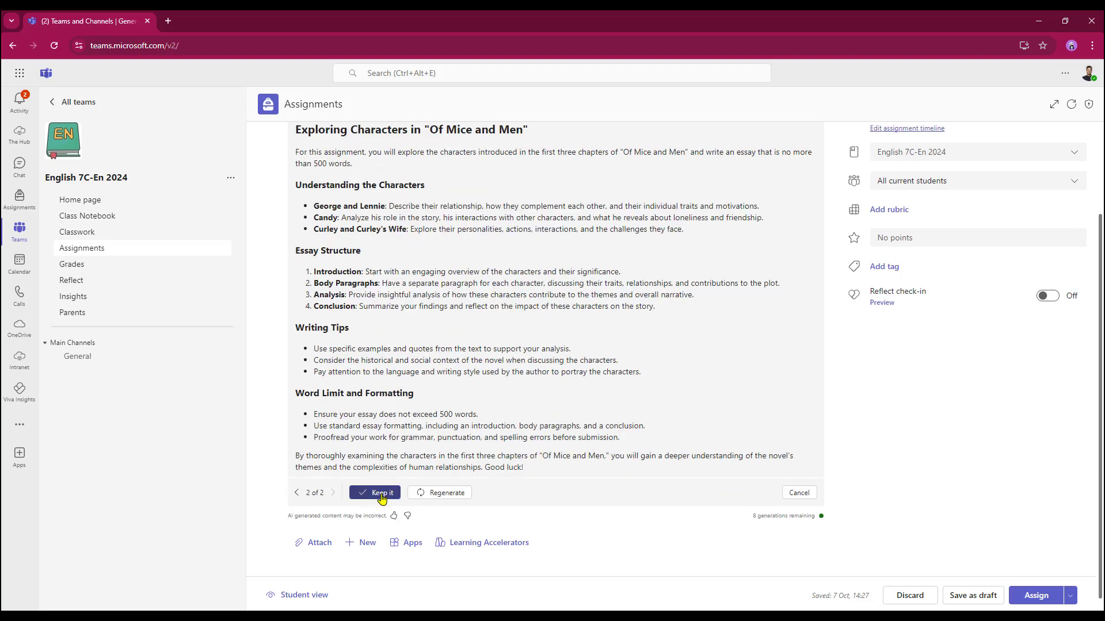
{"action": "left_click", "coordinate": [374, 492]}
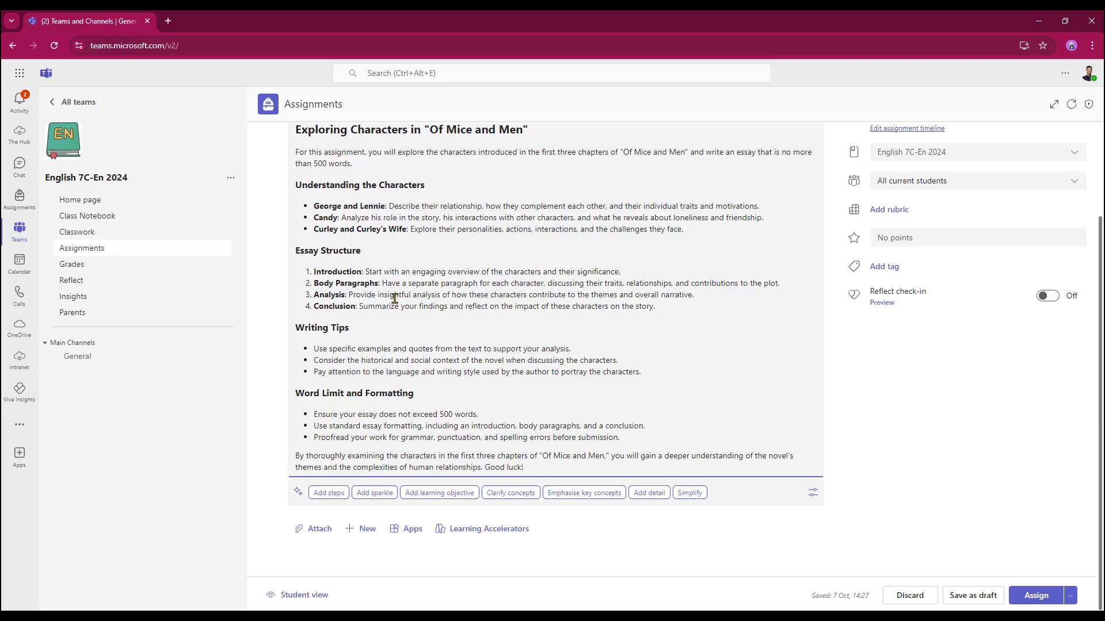
{"action": "mouse_move", "coordinate": [411, 340]}
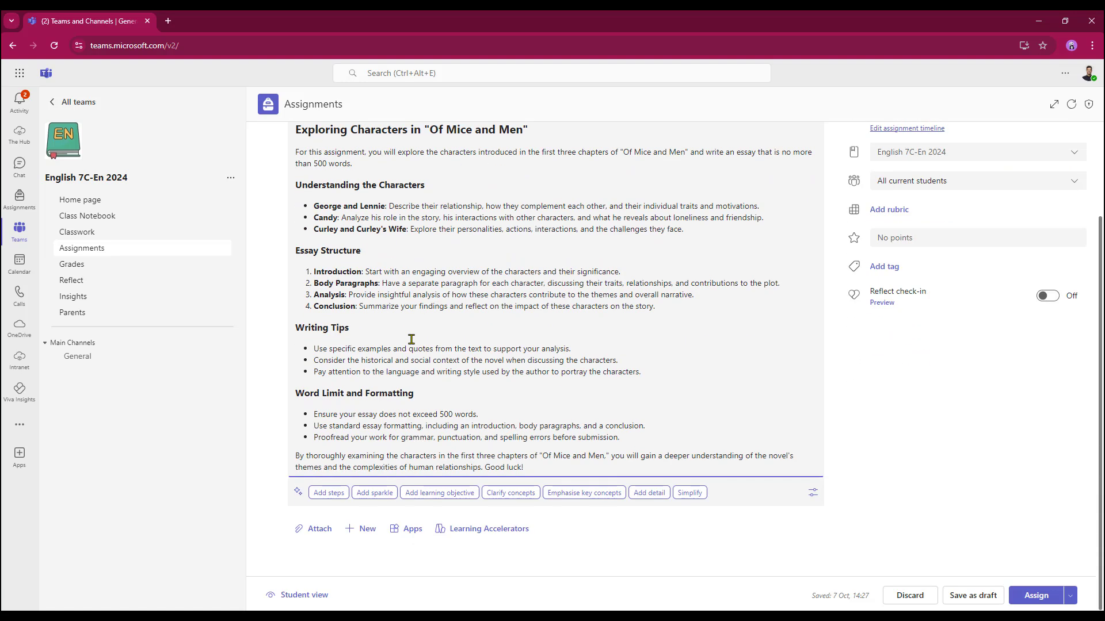
Set the due date to 14 October 2024 and the due time to 17:00
{"action": "scroll", "scroll_direction": "up", "scroll_amount": 3}
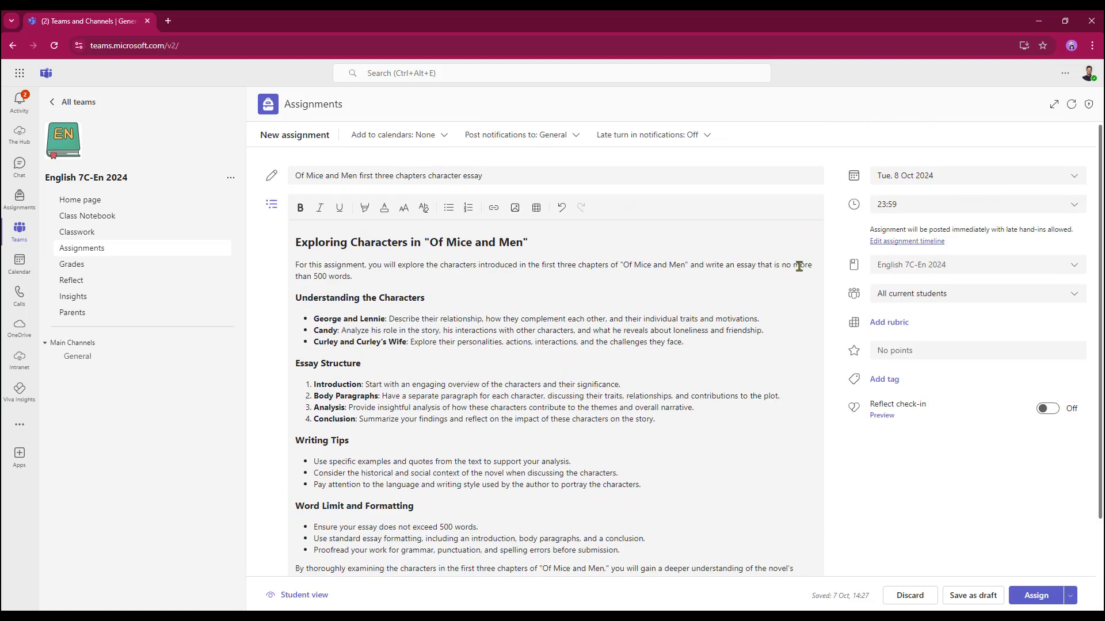
{"action": "mouse_move", "coordinate": [692, 285]}
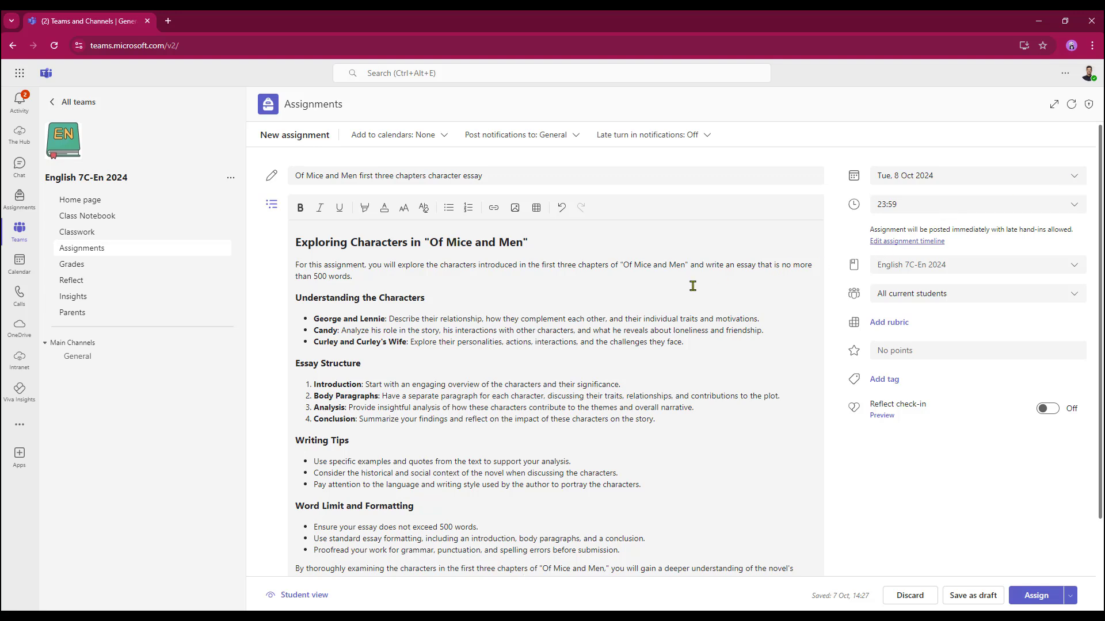
{"action": "mouse_move", "coordinate": [1071, 180]}
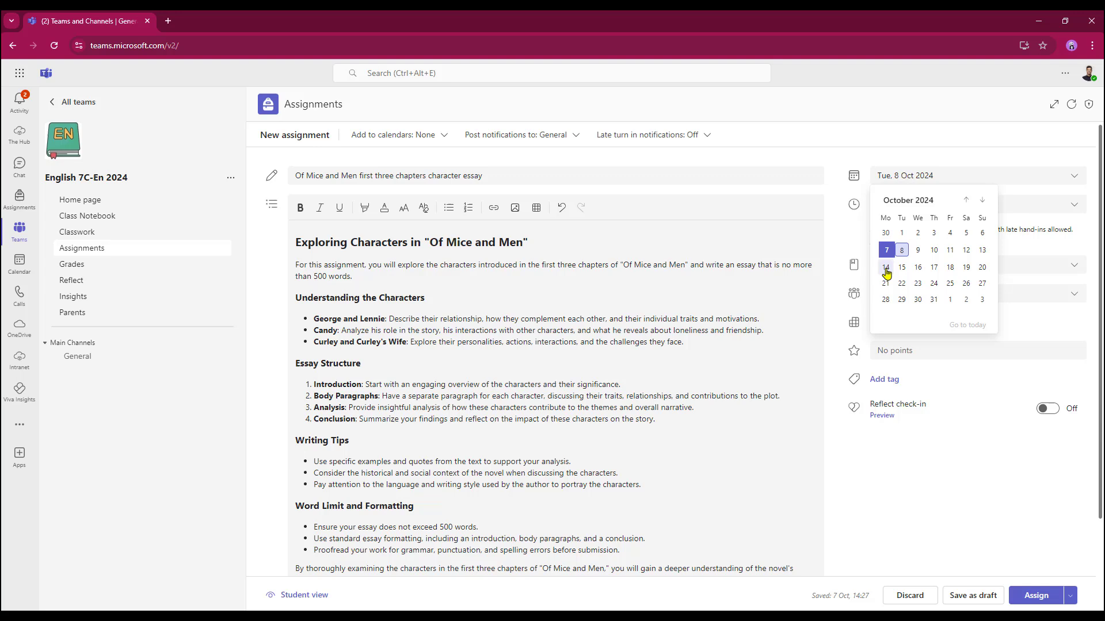
{"action": "left_click", "coordinate": [885, 267]}
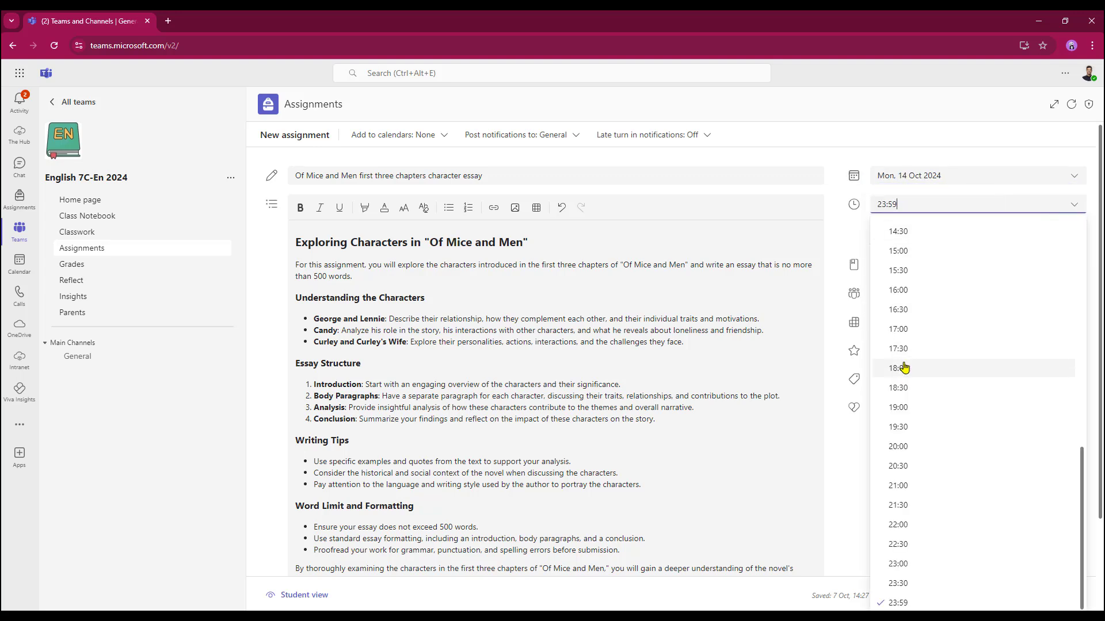
{"action": "left_click", "coordinate": [899, 328]}
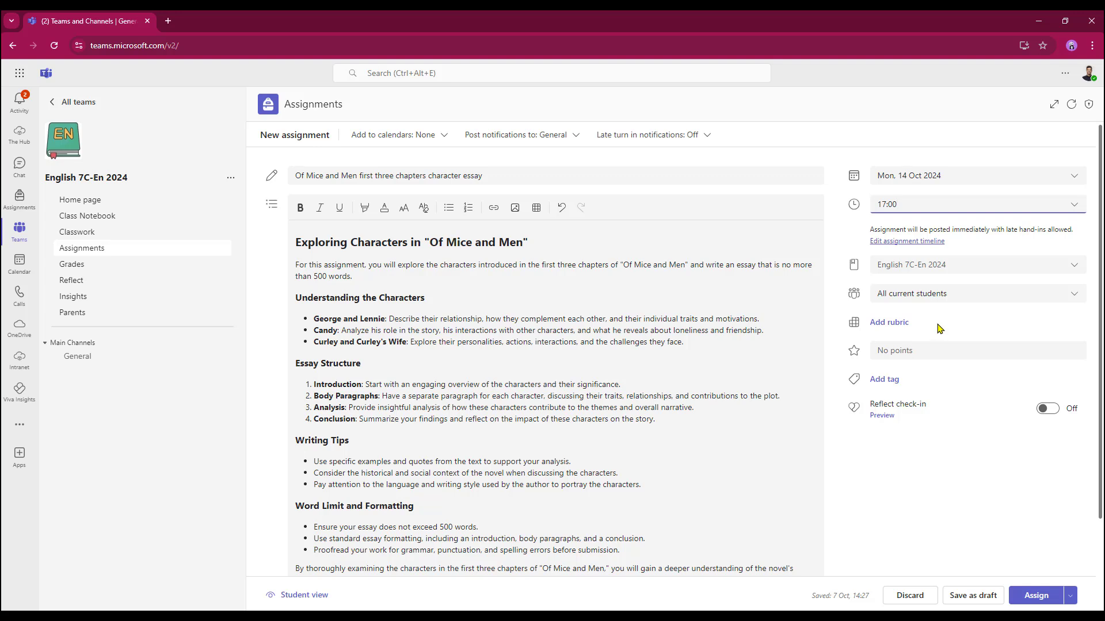
{"action": "mouse_move", "coordinate": [917, 265]}
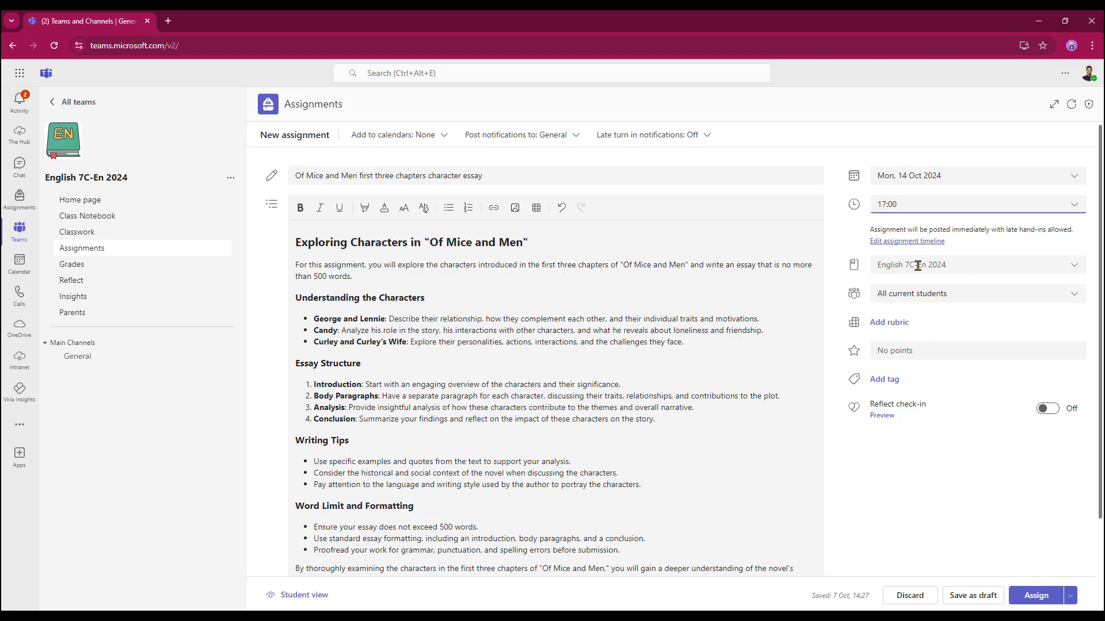
{"action": "mouse_move", "coordinate": [922, 303]}
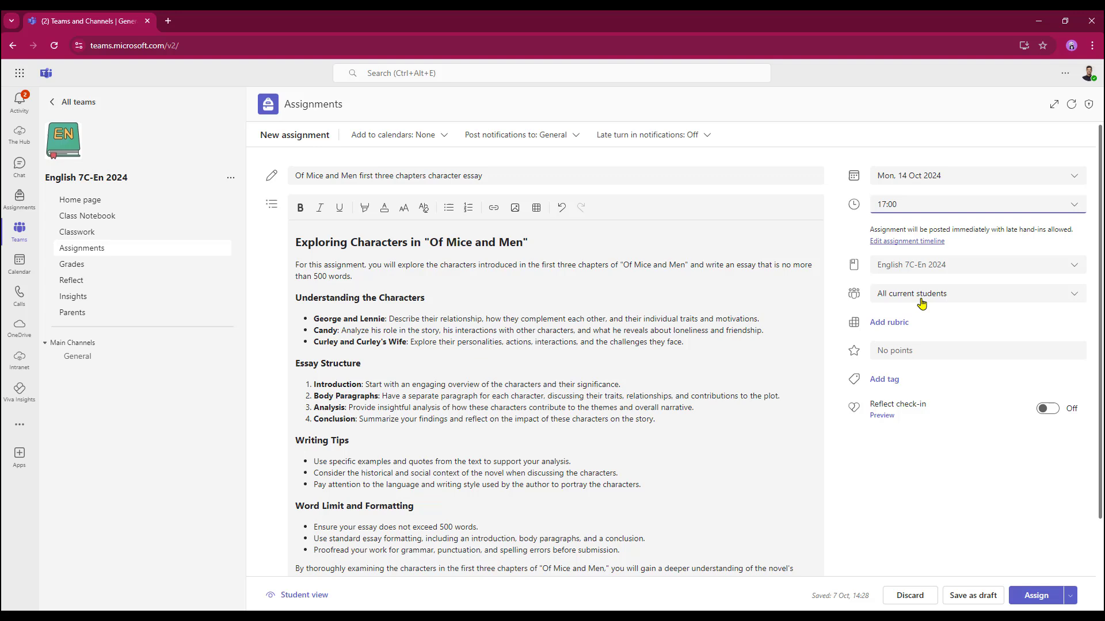
{"action": "mouse_move", "coordinate": [882, 328]}
{"action": "type", "text": "10"}
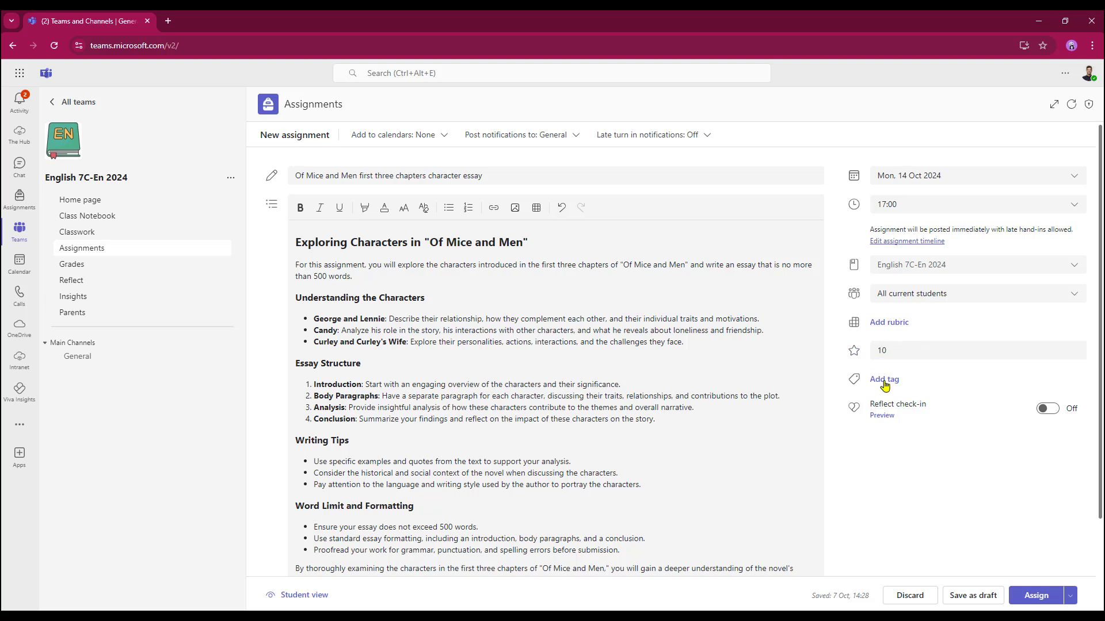
Add a tag named 'Of Mice and Men' to the assignment
{"action": "left_click", "coordinate": [884, 379]}
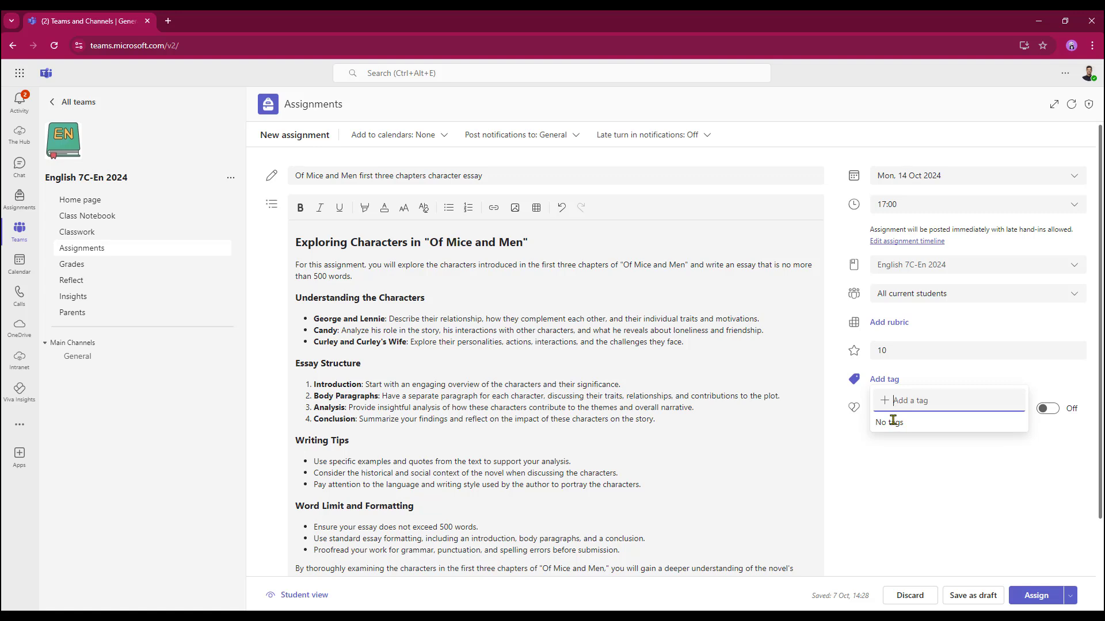
{"action": "type", "text": "Of Mice and Men"}
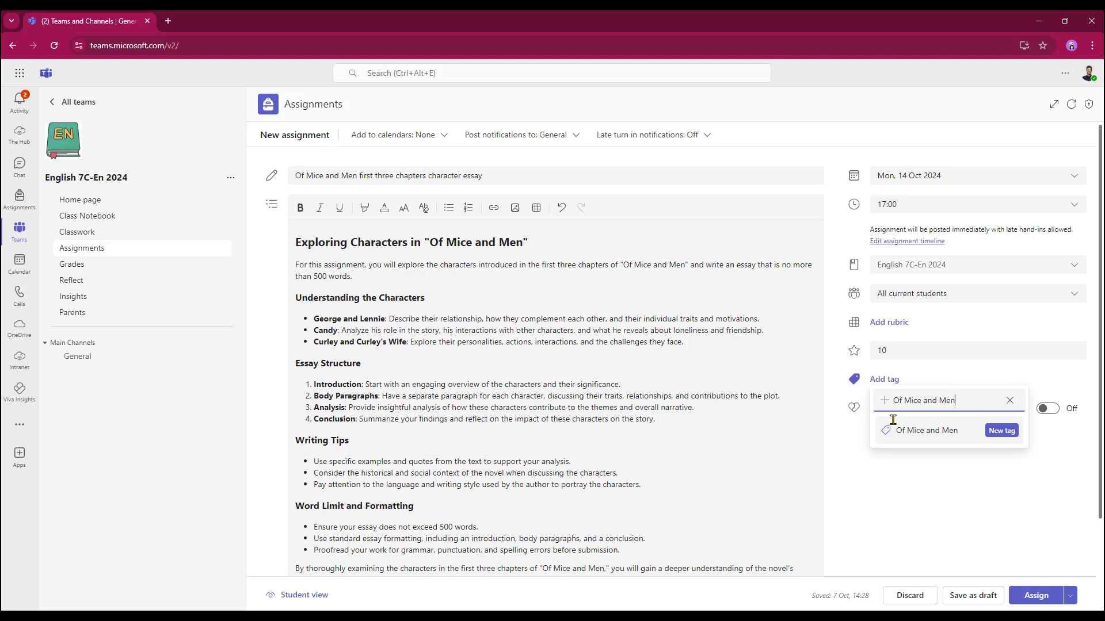
{"action": "mouse_move", "coordinate": [1001, 447]}
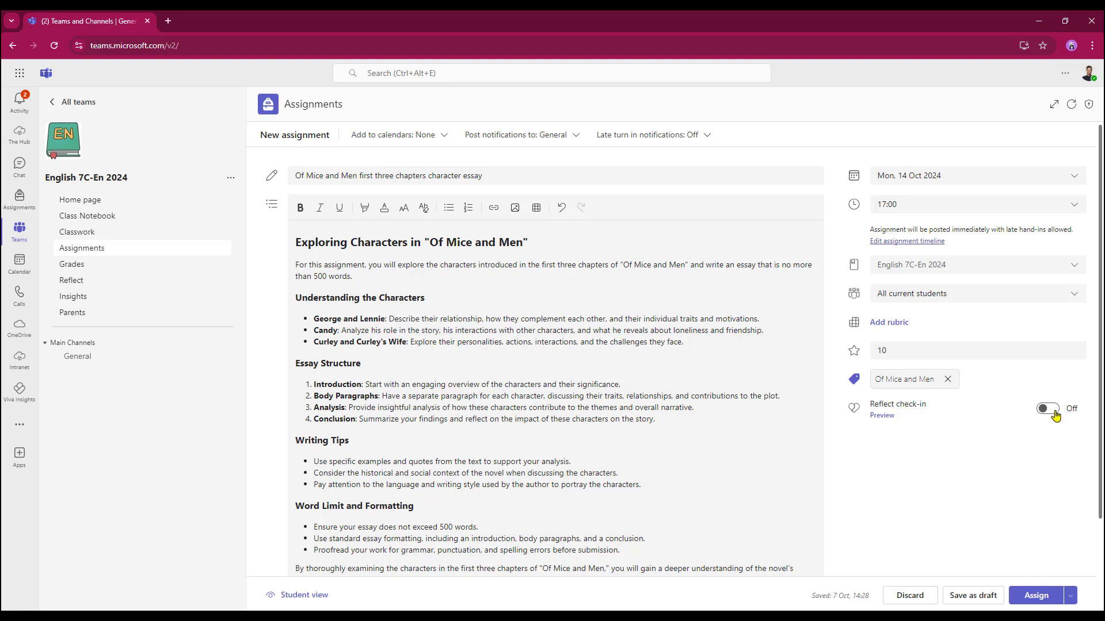
{"action": "mouse_move", "coordinate": [920, 447]}
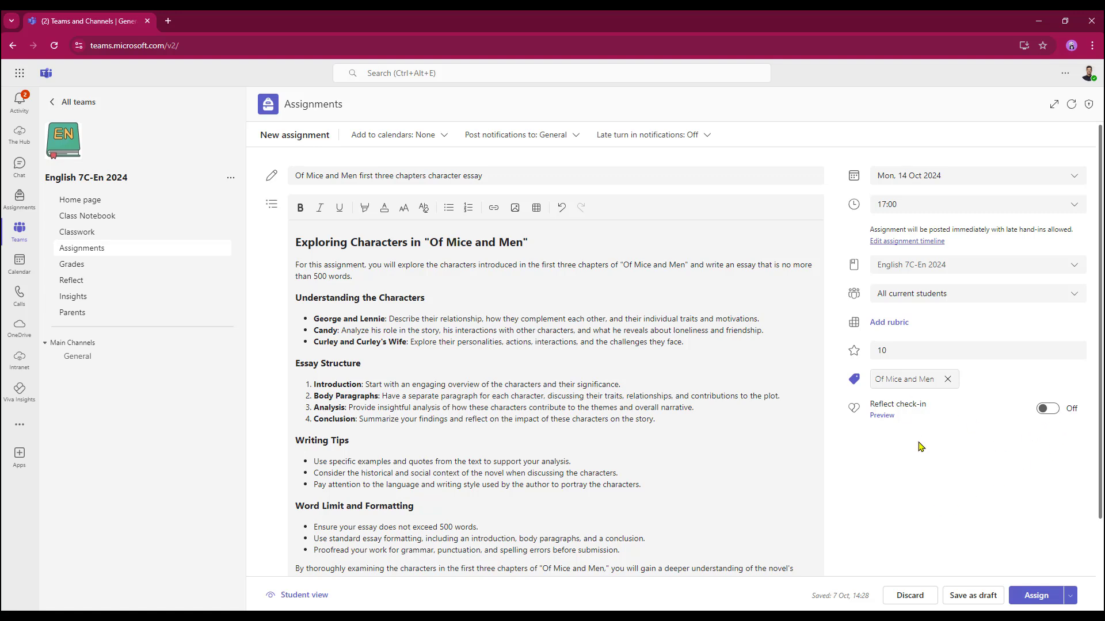
{"action": "mouse_move", "coordinate": [366, 129]}
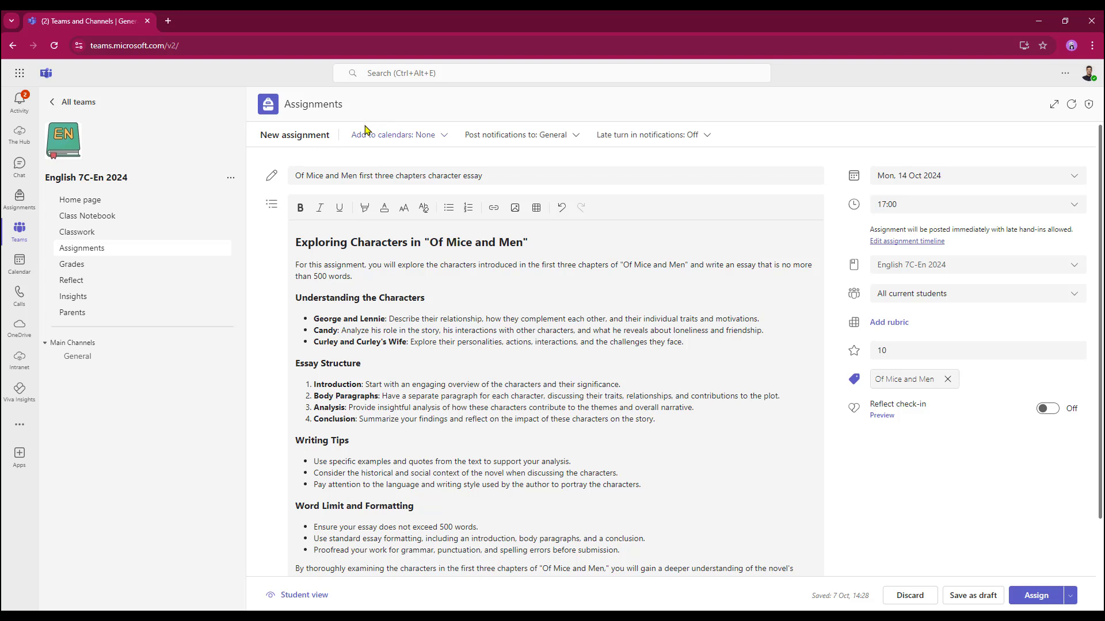
{"action": "mouse_move", "coordinate": [447, 141]}
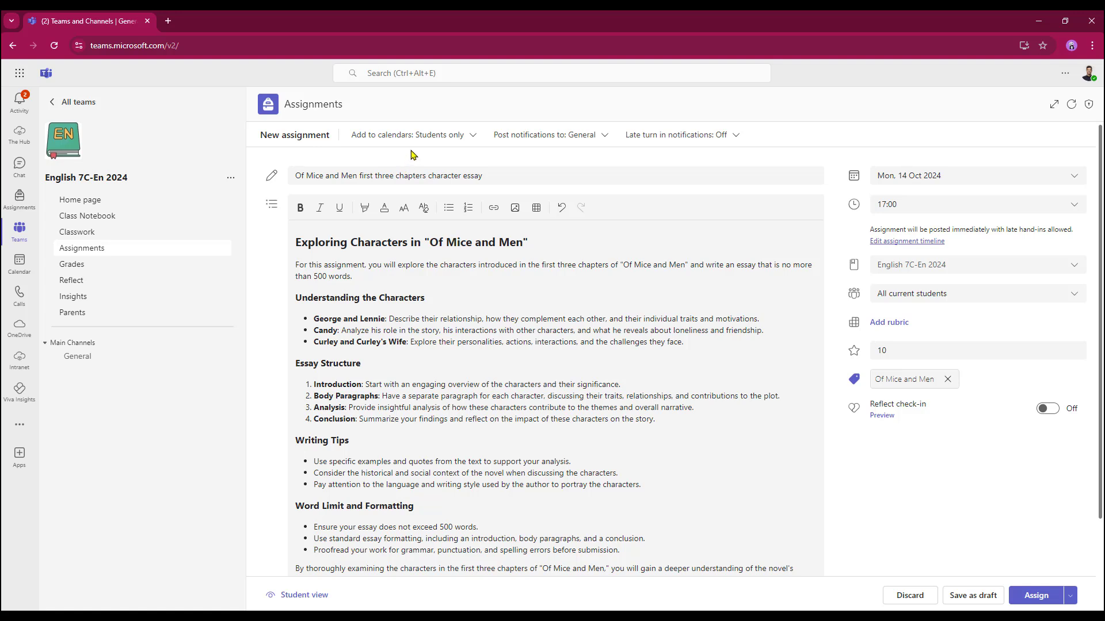
{"action": "mouse_move", "coordinate": [581, 142]}
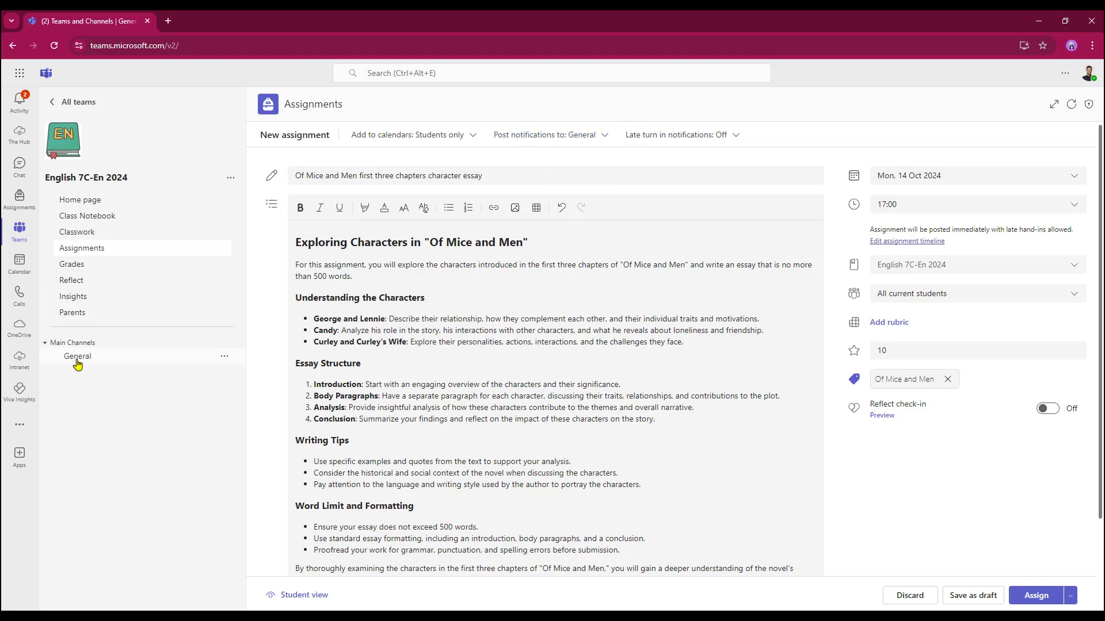
{"action": "mouse_move", "coordinate": [78, 360]}
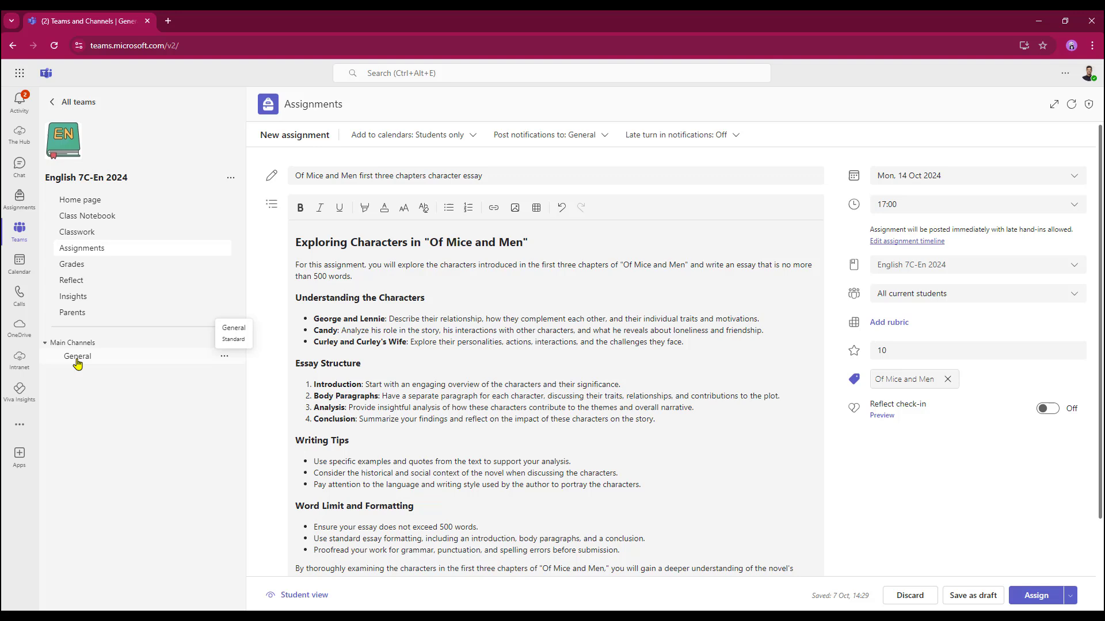
{"action": "mouse_move", "coordinate": [627, 157]}
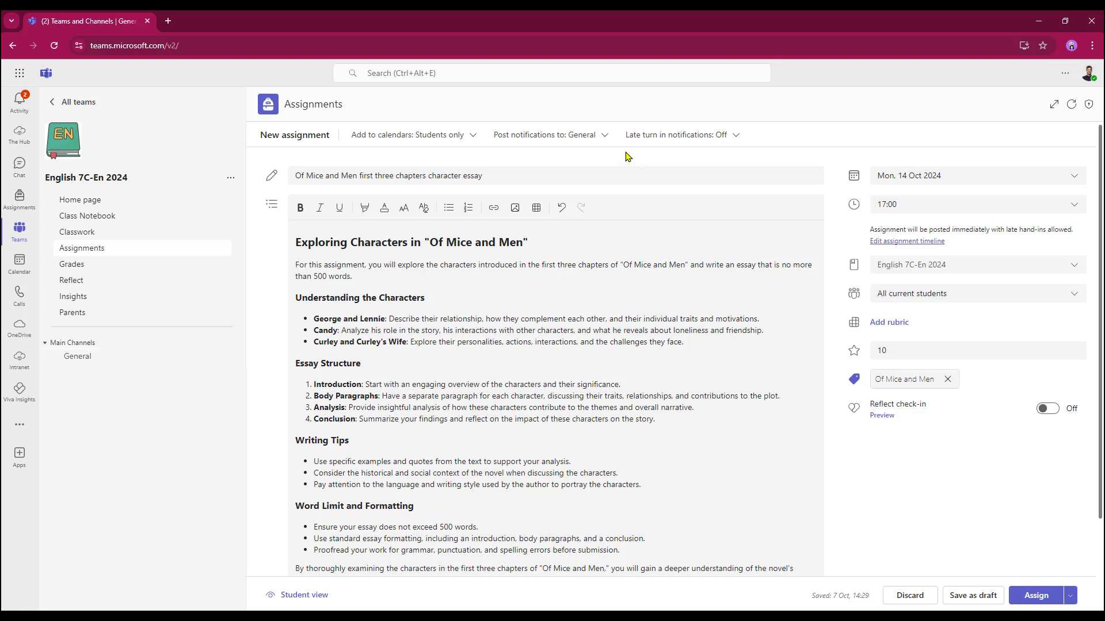
{"action": "mouse_move", "coordinate": [699, 145]}
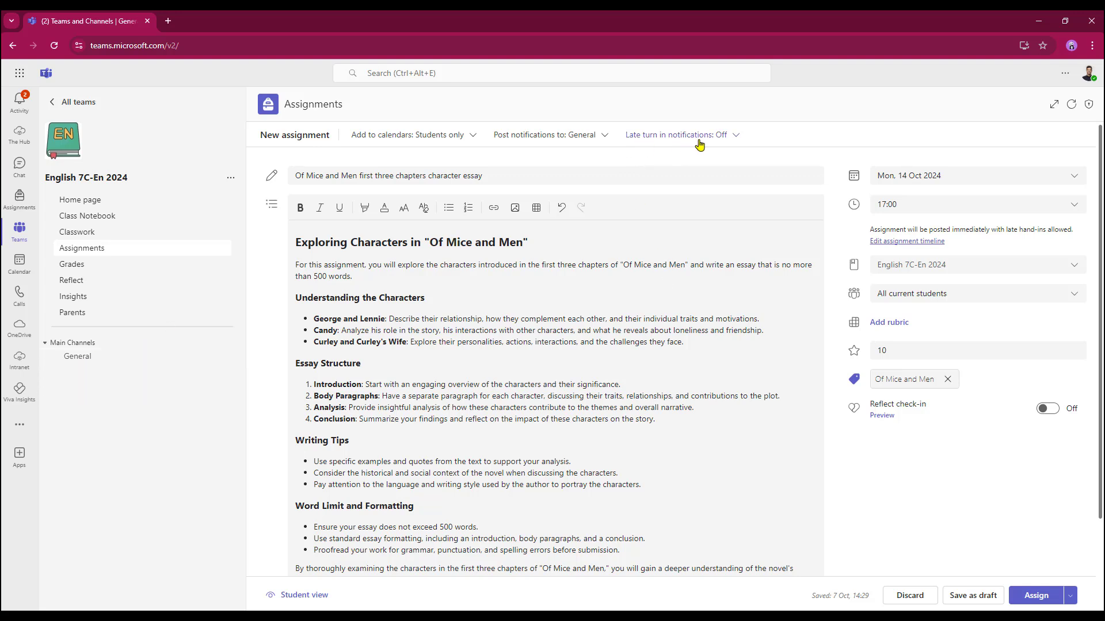
{"action": "mouse_move", "coordinate": [919, 487]}
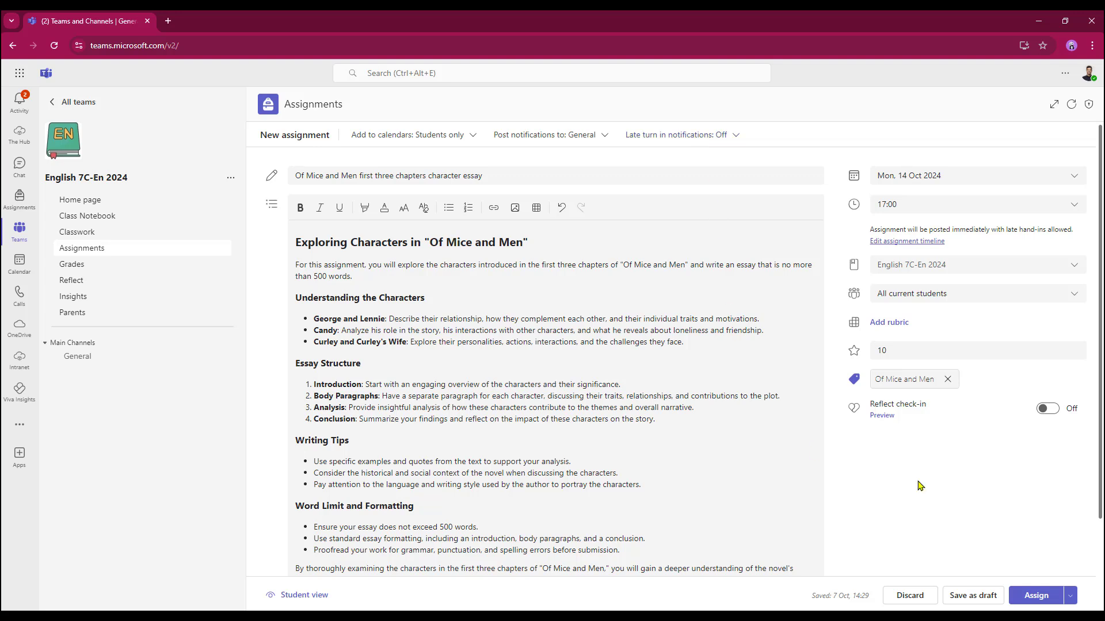
{"action": "mouse_move", "coordinate": [996, 487]}
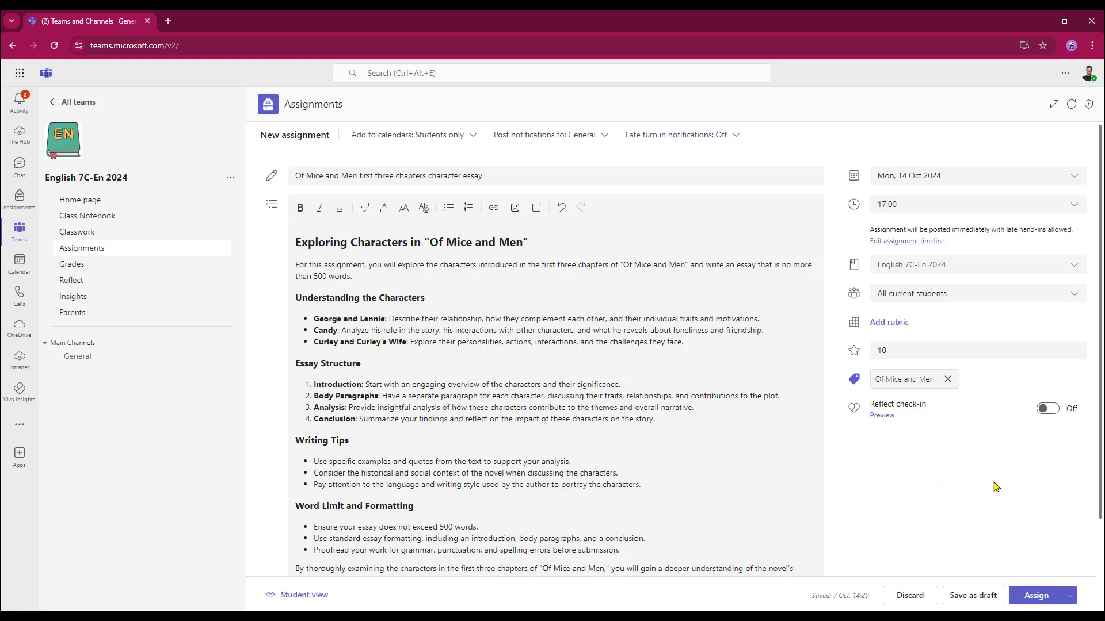
{"action": "mouse_move", "coordinate": [964, 504]}
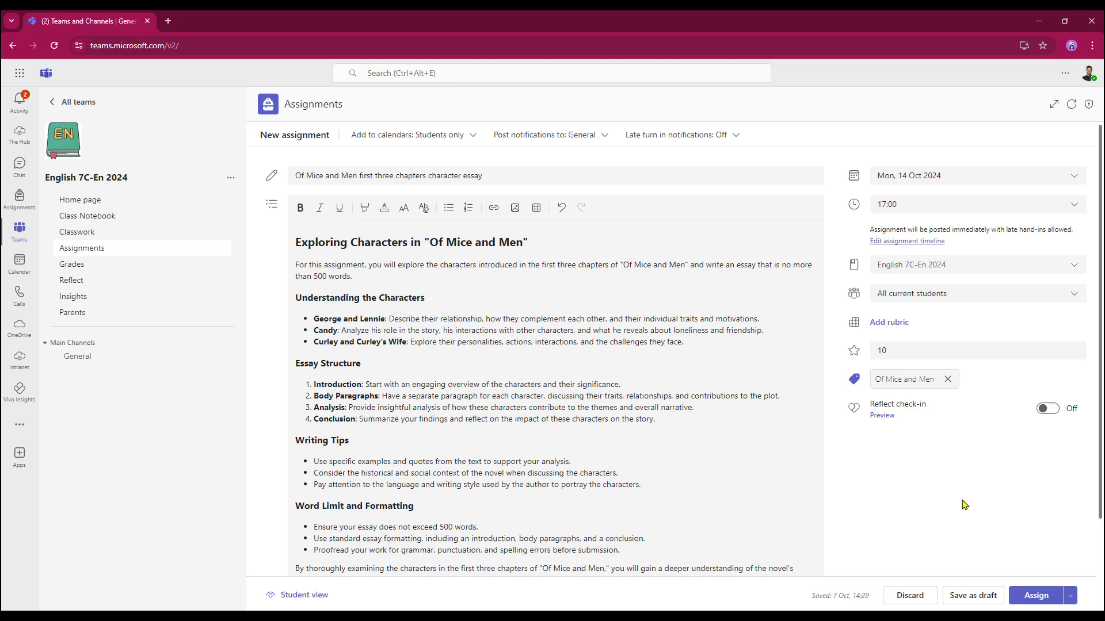
{"action": "mouse_move", "coordinate": [973, 595]}
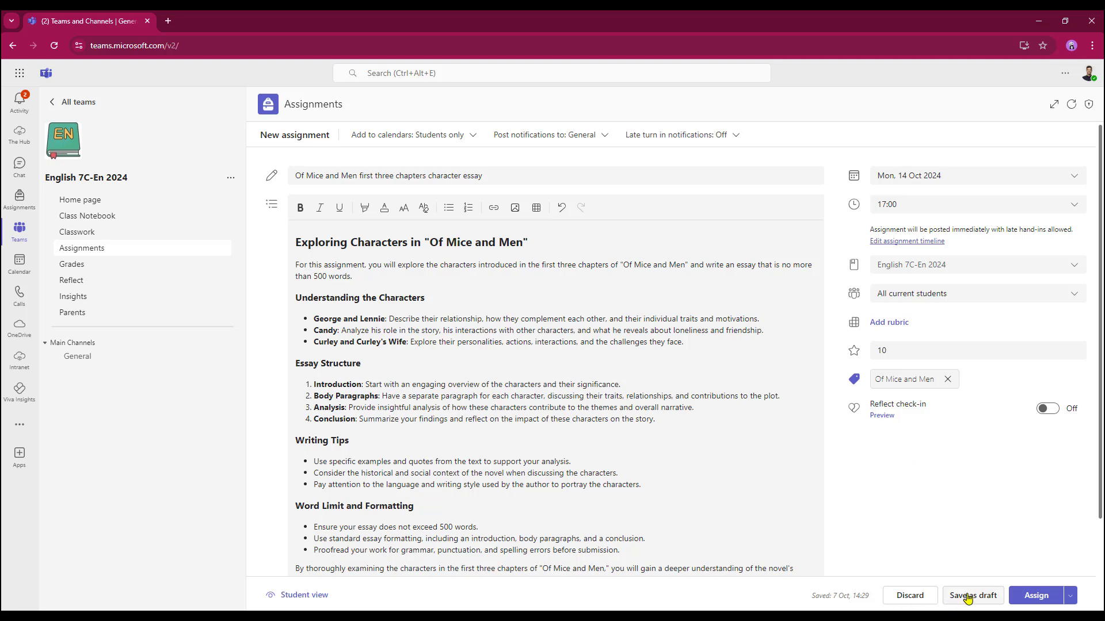
{"action": "mouse_move", "coordinate": [1036, 596]}
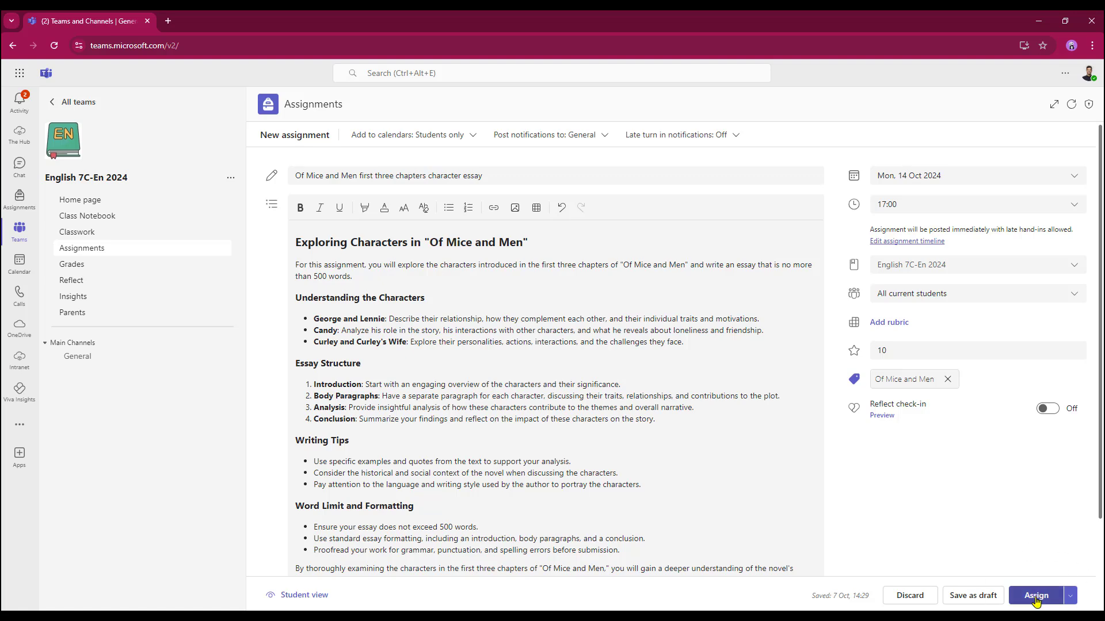
Assign the essay to the whole class
{"action": "left_click", "coordinate": [1035, 595]}
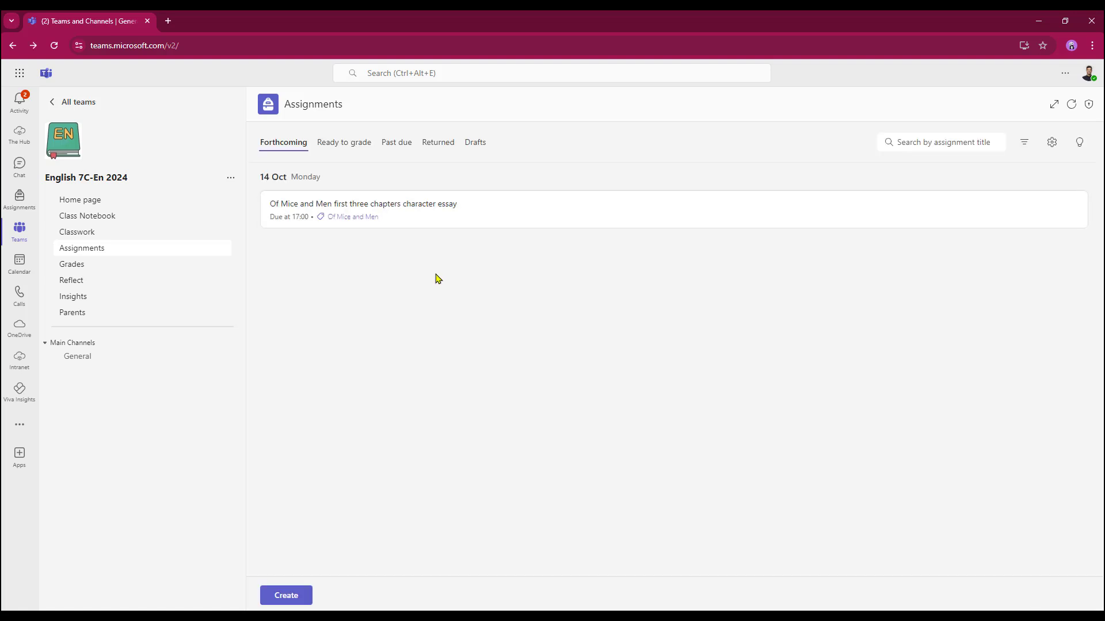
{"action": "mouse_move", "coordinate": [484, 225]}
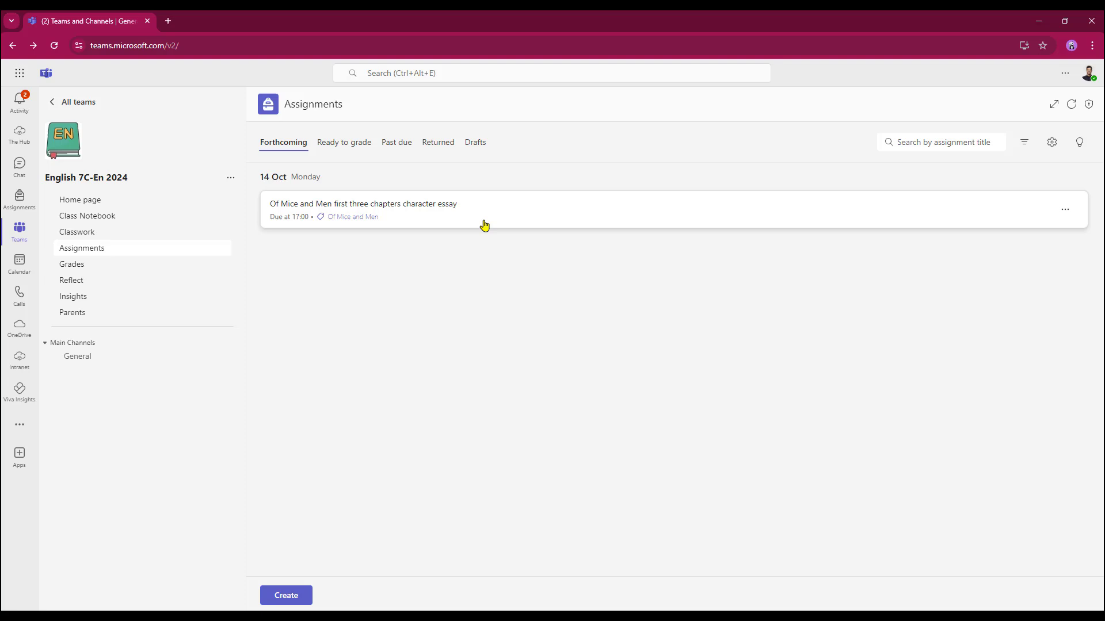
{"action": "mouse_move", "coordinate": [374, 352]}
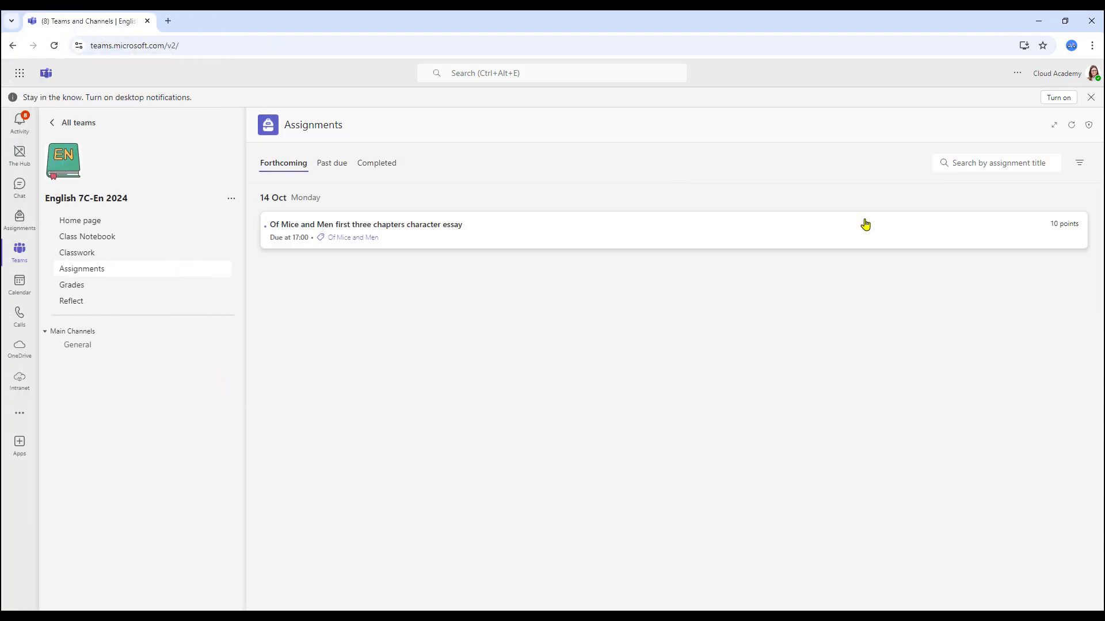
{"action": "mouse_move", "coordinate": [518, 235]}
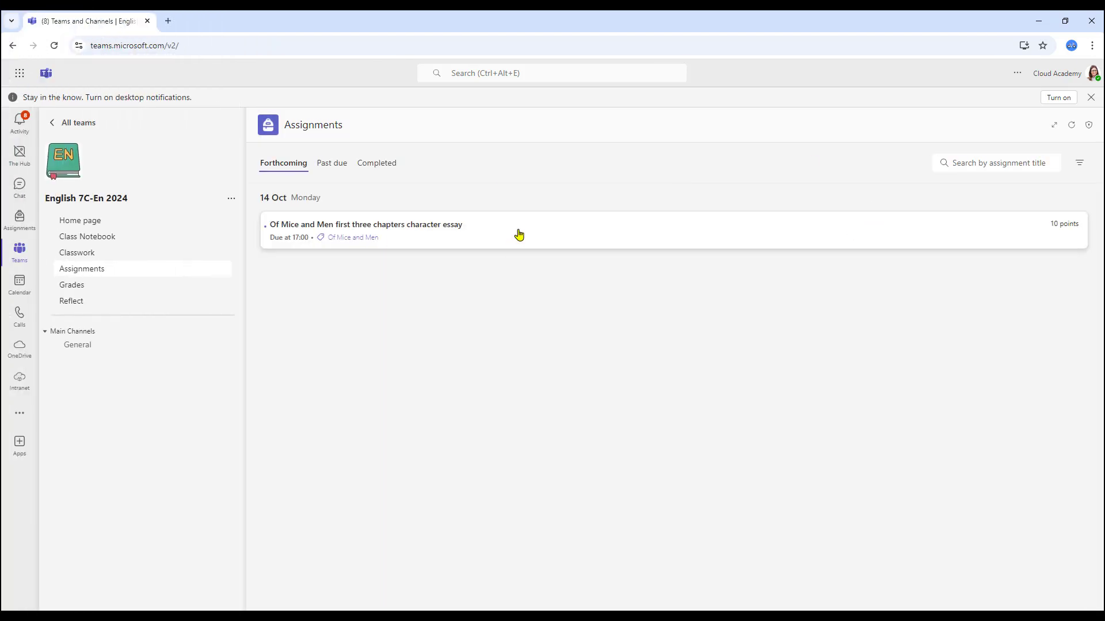
Open the Of Mice and Men essay assignment from the student's Assignments list
{"action": "left_click", "coordinate": [365, 224]}
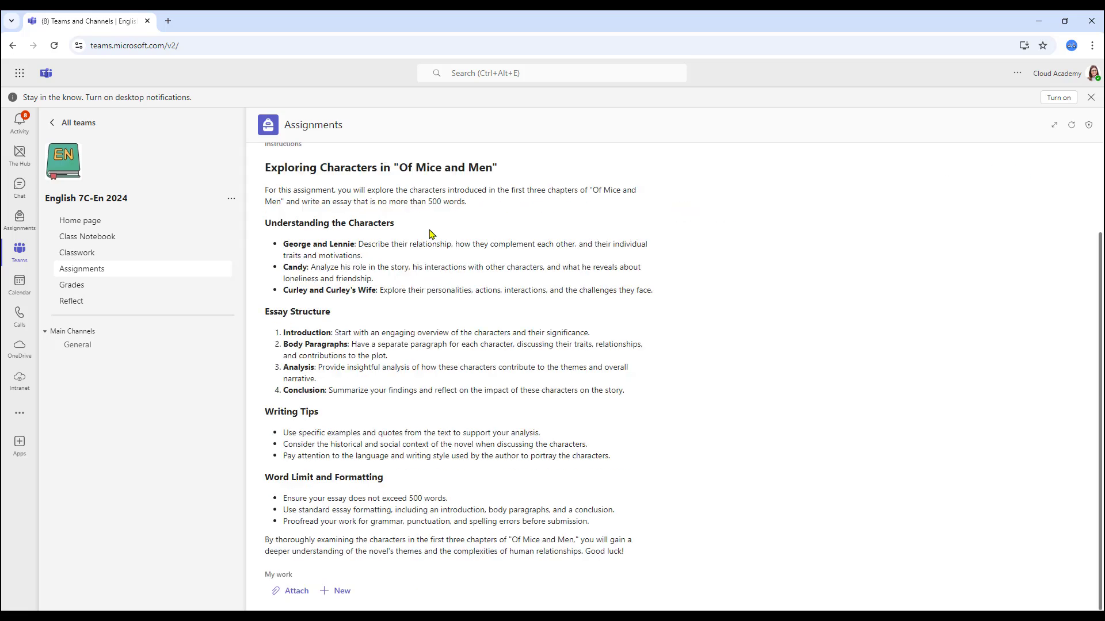
{"action": "mouse_move", "coordinate": [336, 595]}
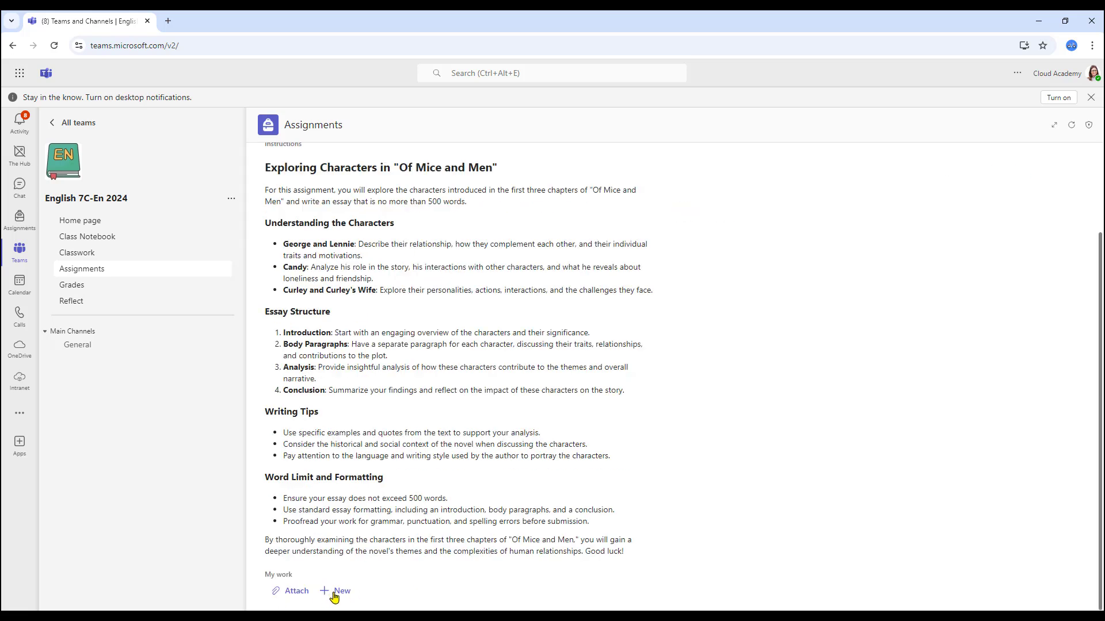
Attach a new Word document 'Of Mice and Men character essay', open it, then close it
{"action": "left_click", "coordinate": [340, 590]}
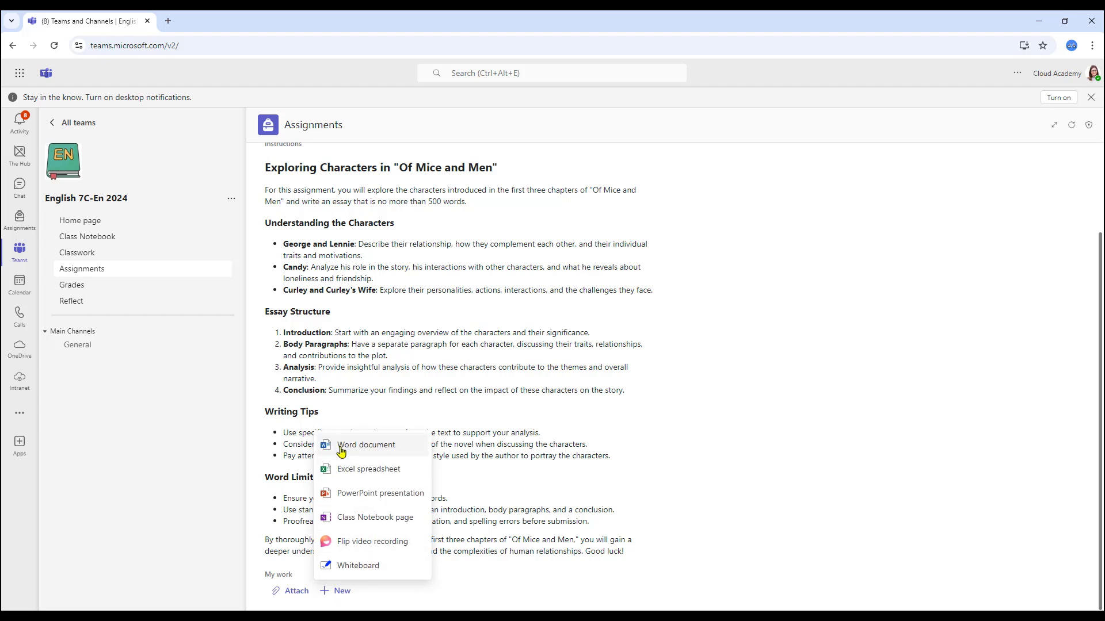
{"action": "left_click", "coordinate": [367, 445]}
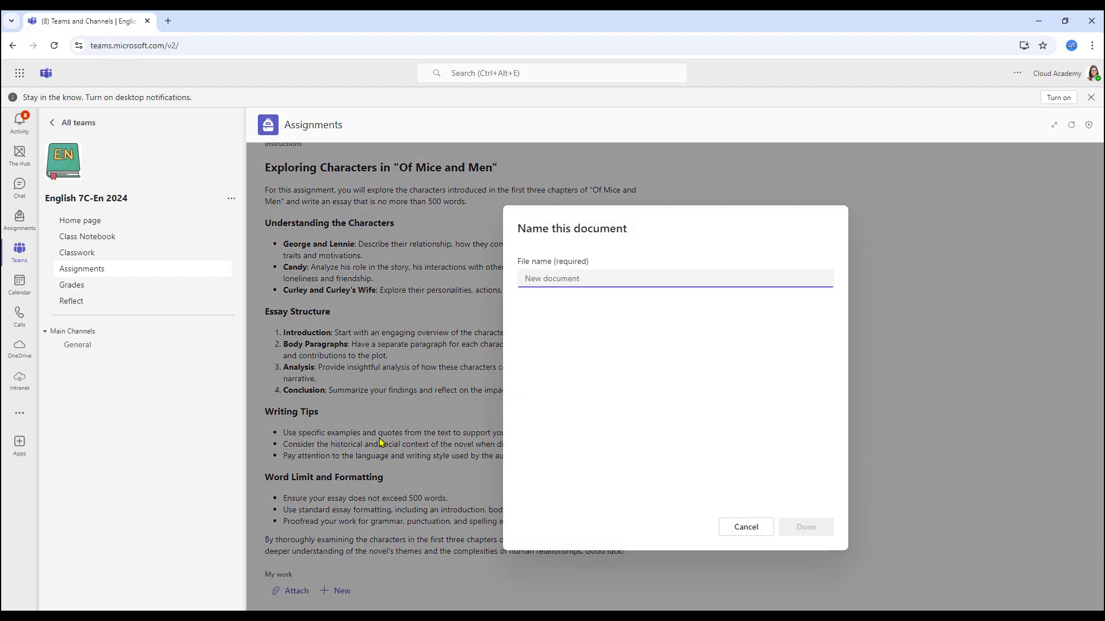
{"action": "type", "text": "Of Mice and Men character essay"}
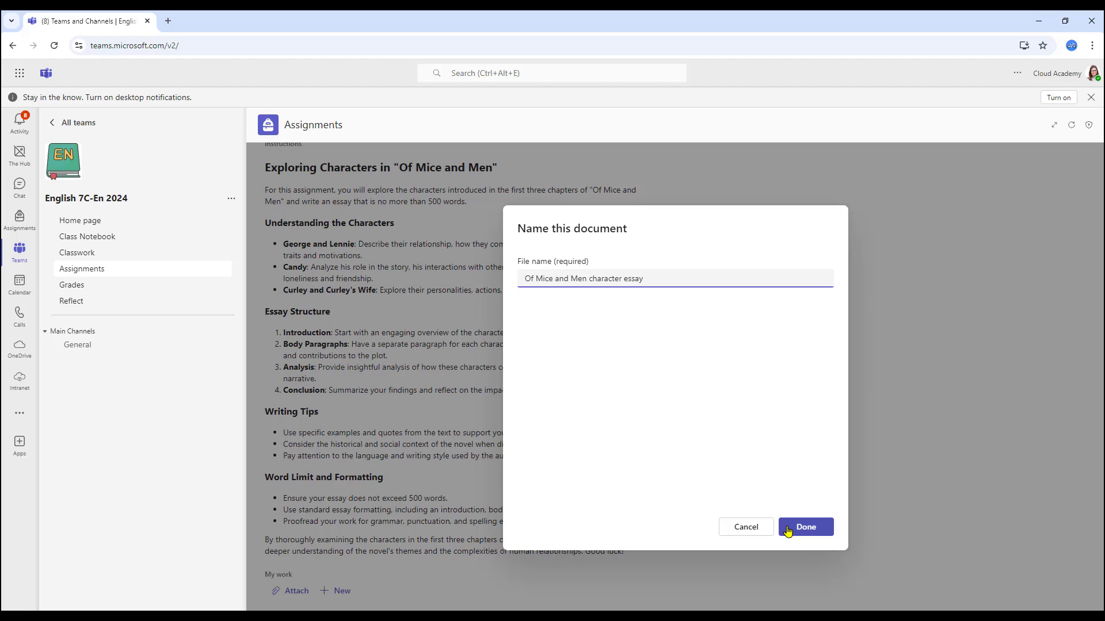
{"action": "left_click", "coordinate": [804, 527]}
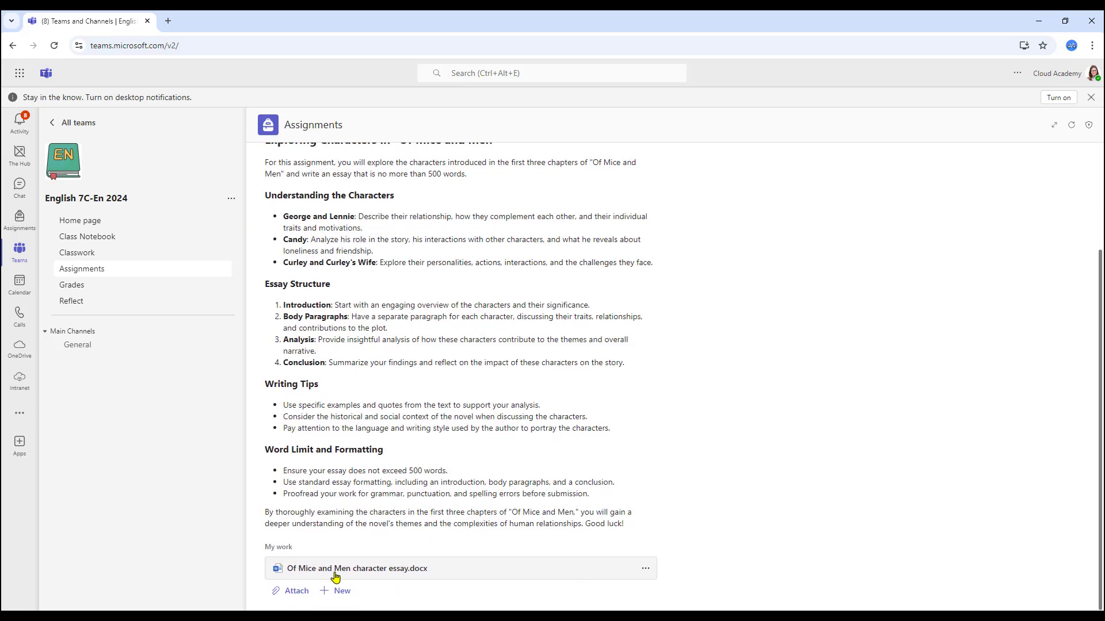
{"action": "left_click", "coordinate": [357, 569]}
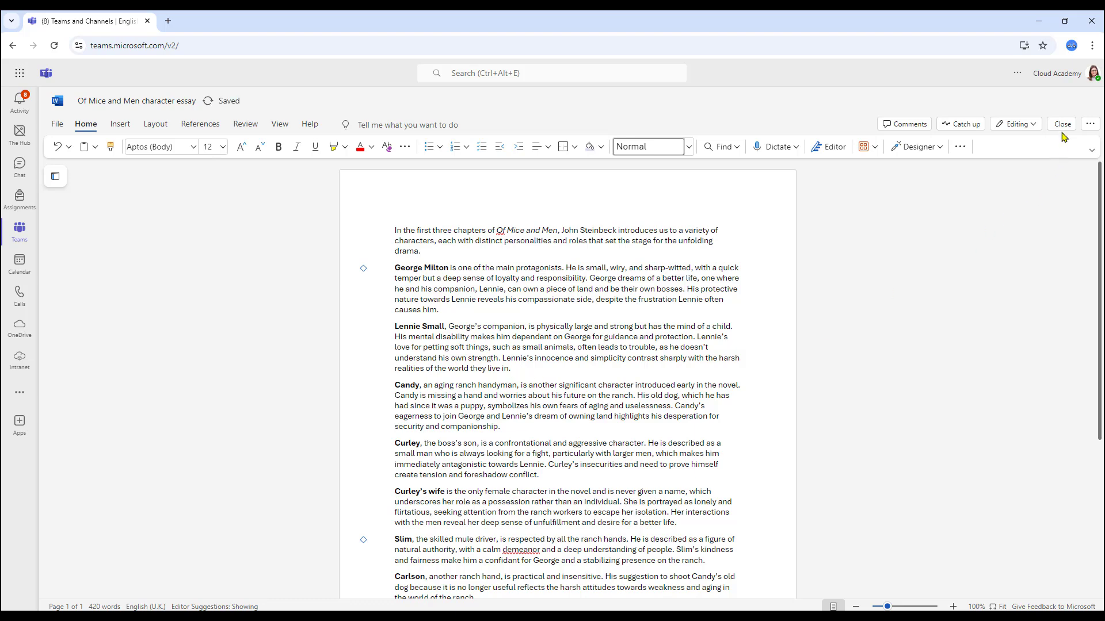
{"action": "left_click", "coordinate": [1064, 125]}
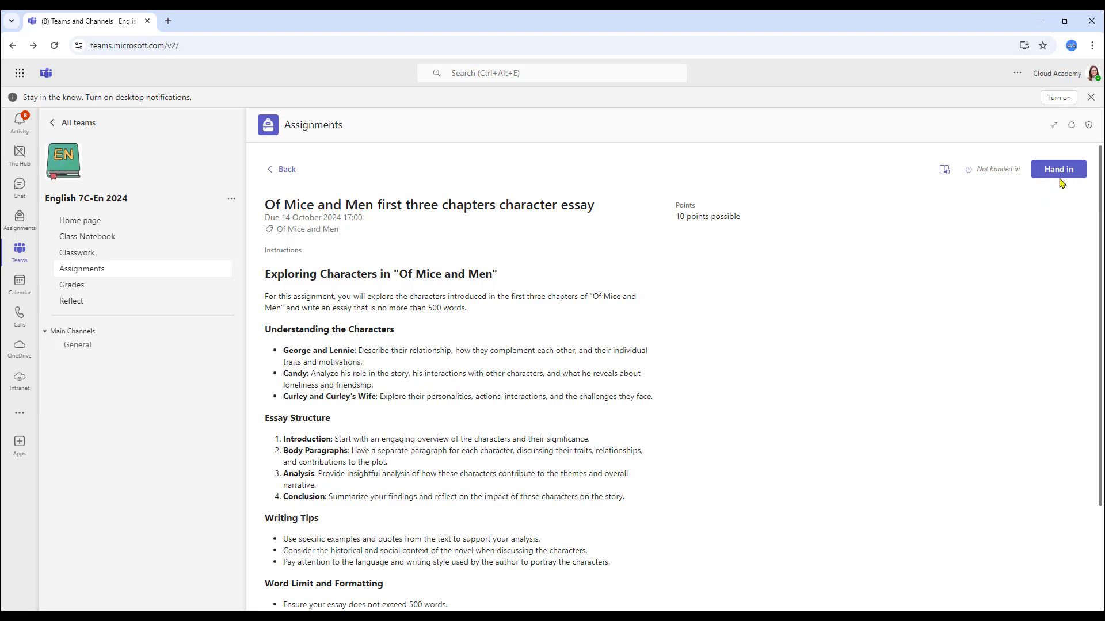
Hand in the essay assignment to the teacher
{"action": "left_click", "coordinate": [1057, 169]}
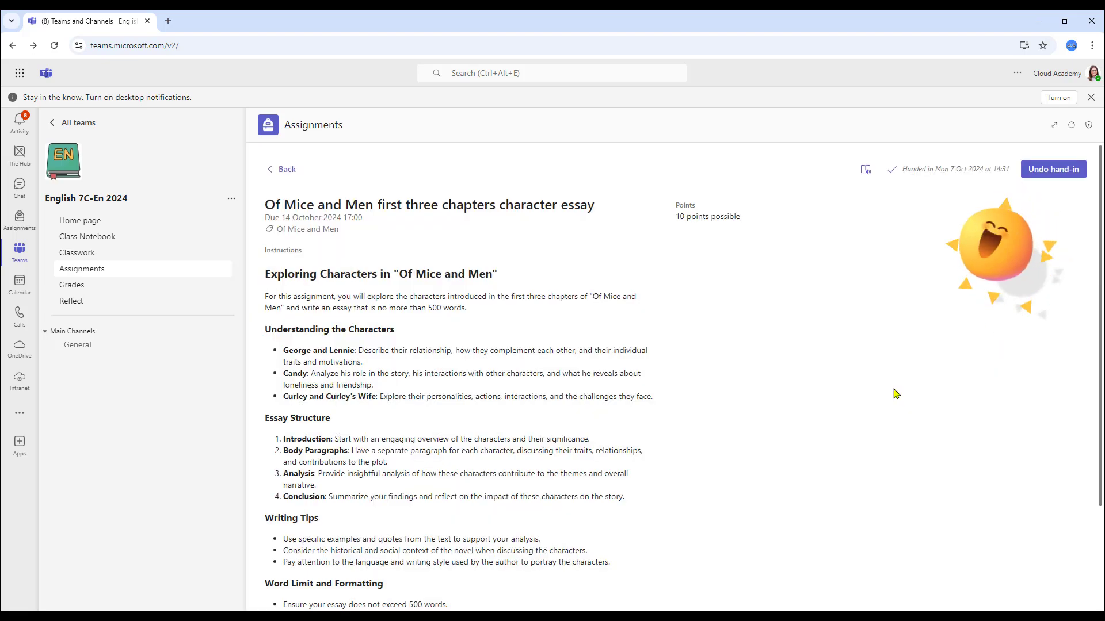